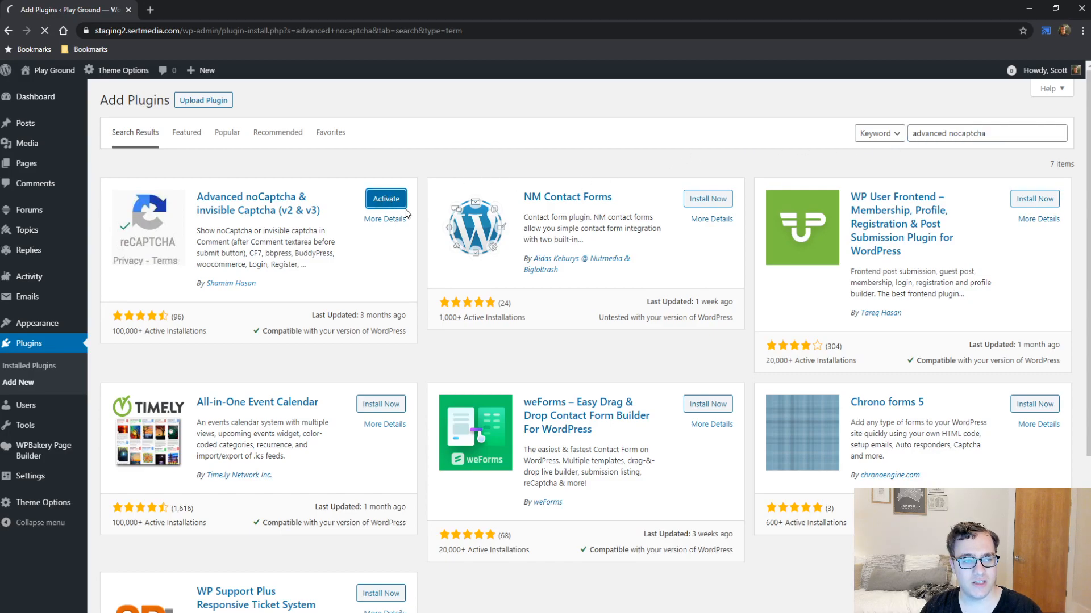
Step: Activate the Advanced noCaptcha & invisible Captcha plugin and head to its settings
left_click(385, 197)
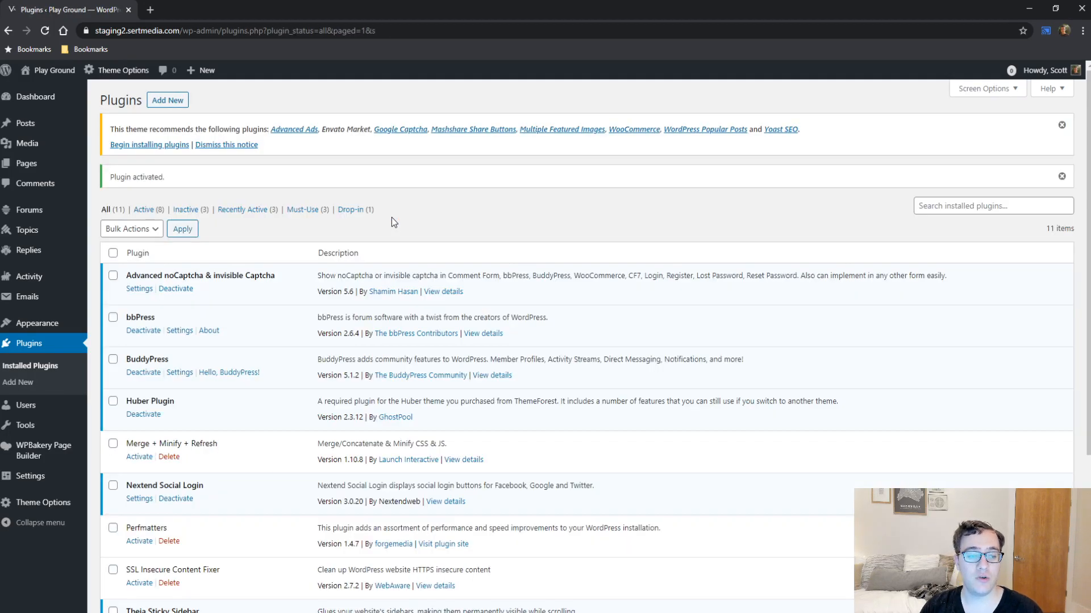
left_click(139, 287)
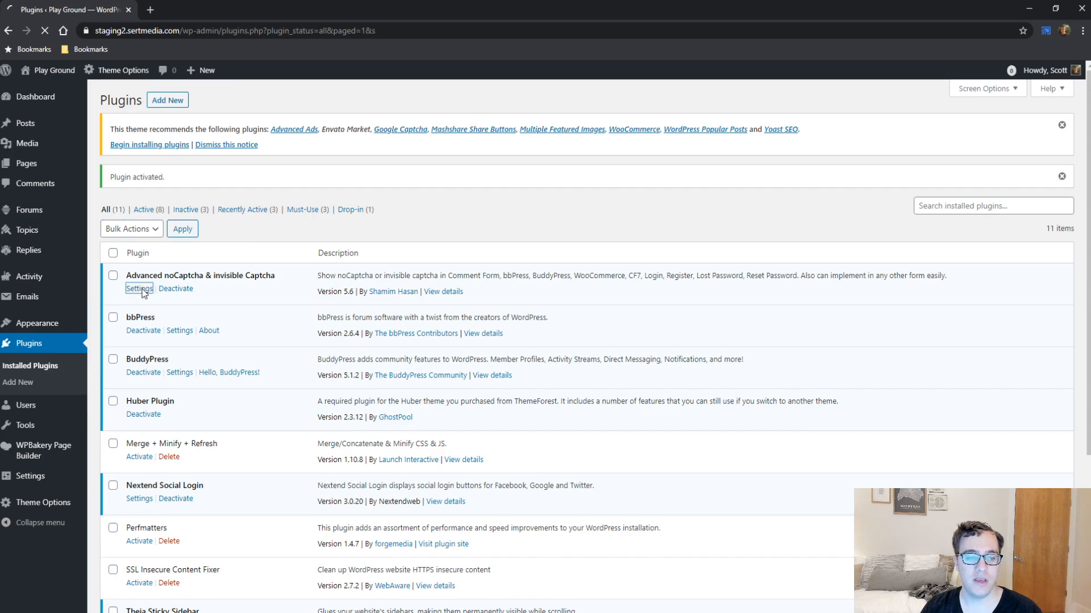
Step: Bring up the plugin's settings page with empty Google key fields
left_click(138, 288)
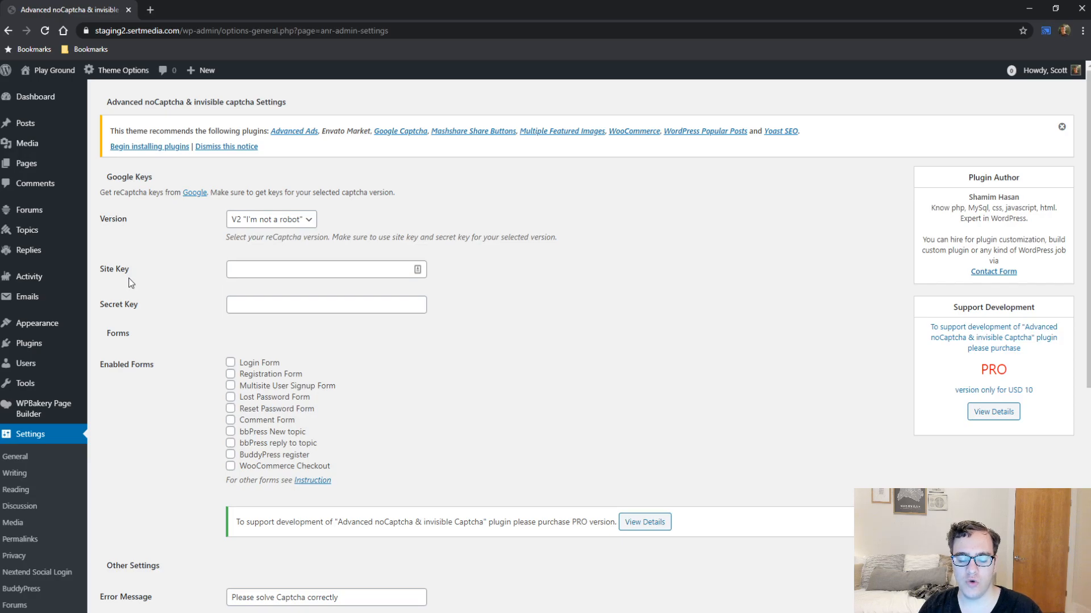
mouse_move(182, 258)
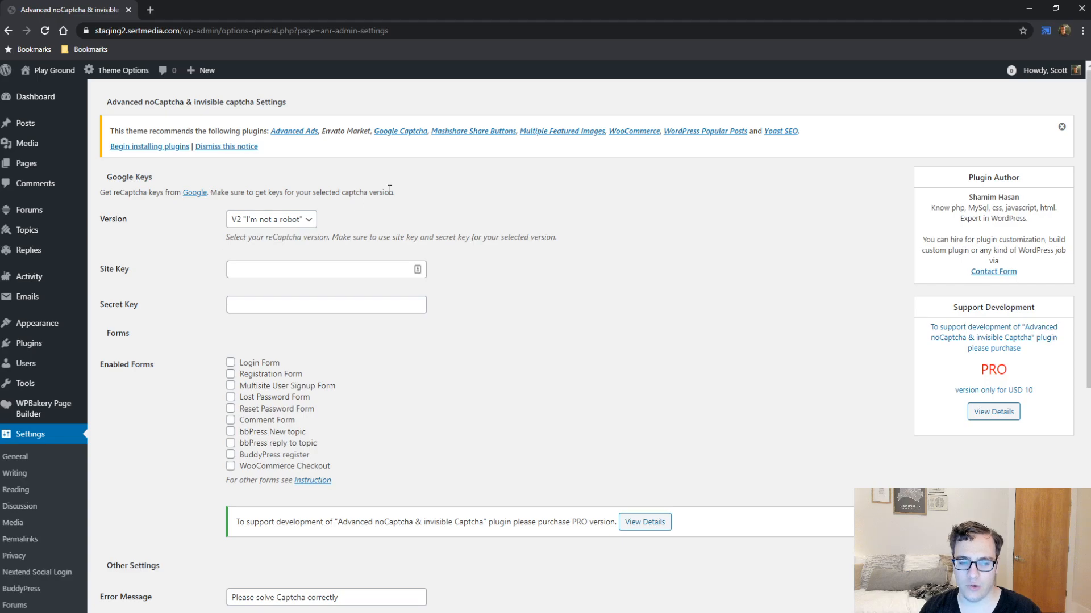
mouse_move(360, 176)
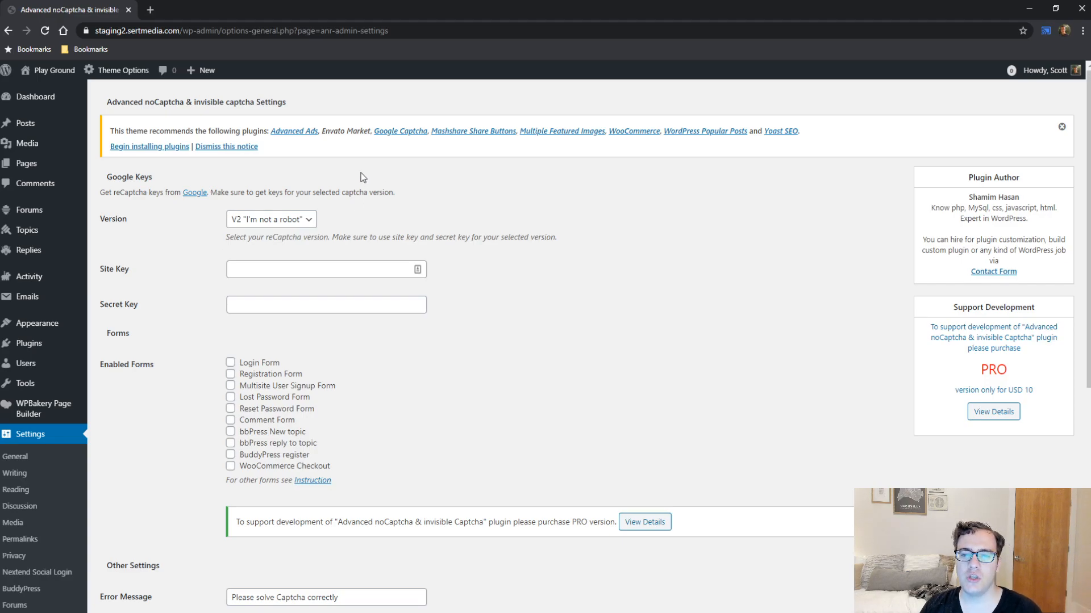
mouse_move(355, 172)
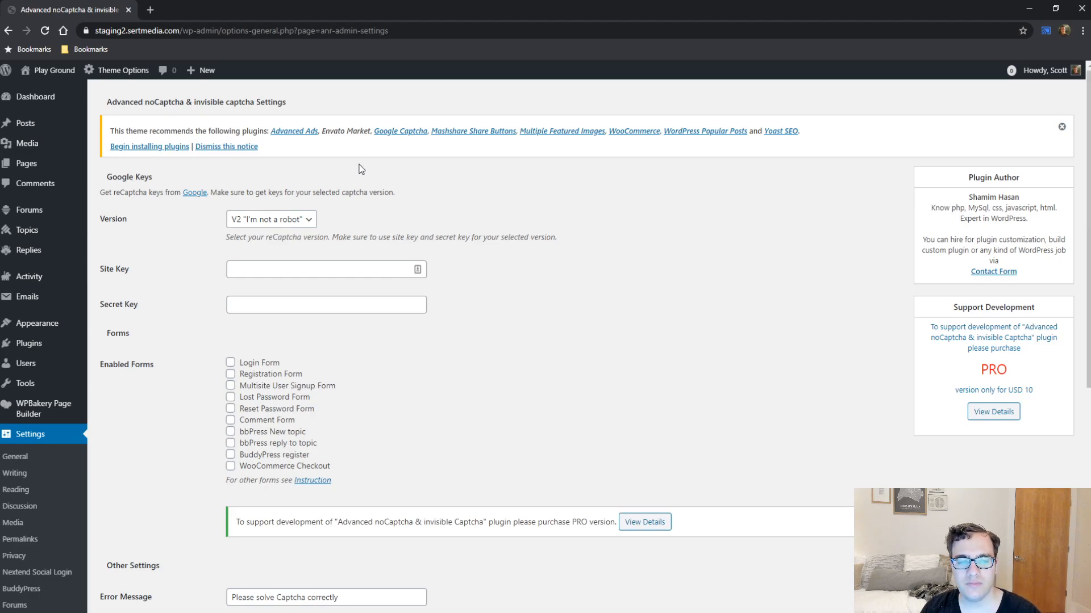
mouse_move(199, 43)
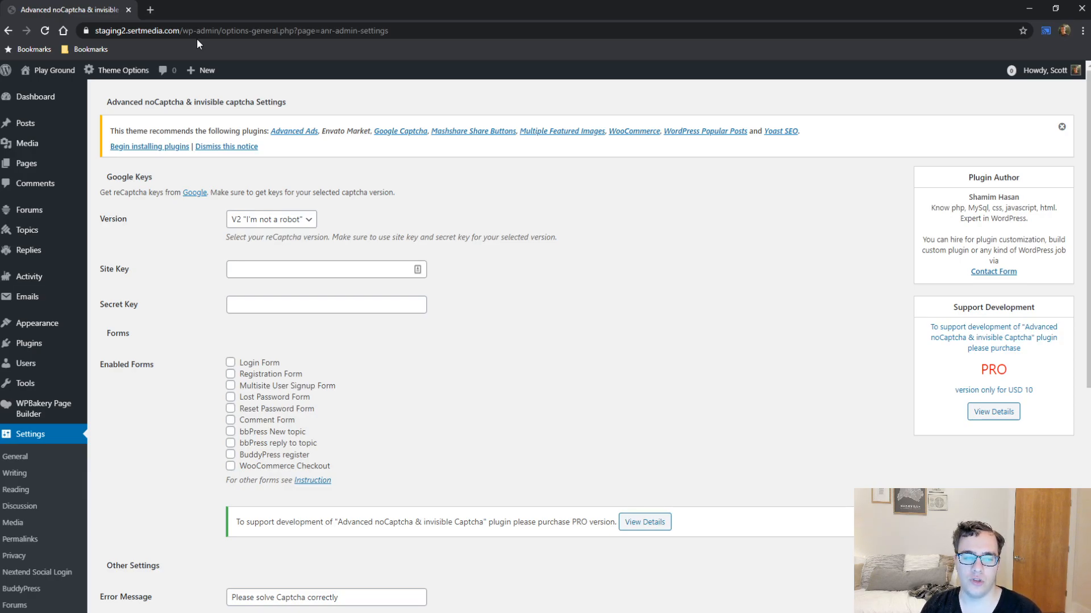
mouse_move(156, 209)
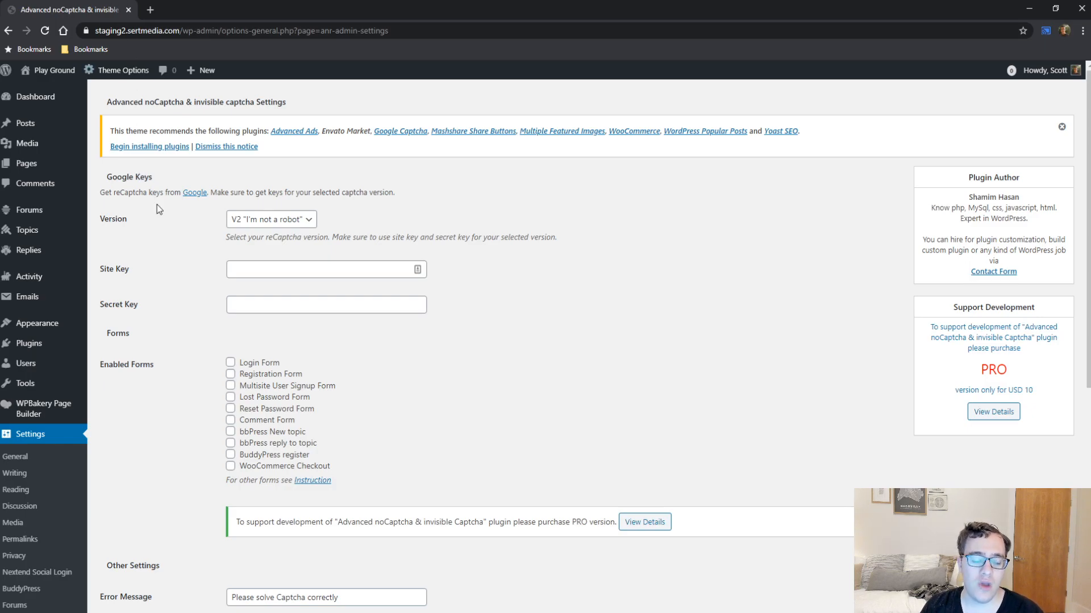
mouse_move(195, 193)
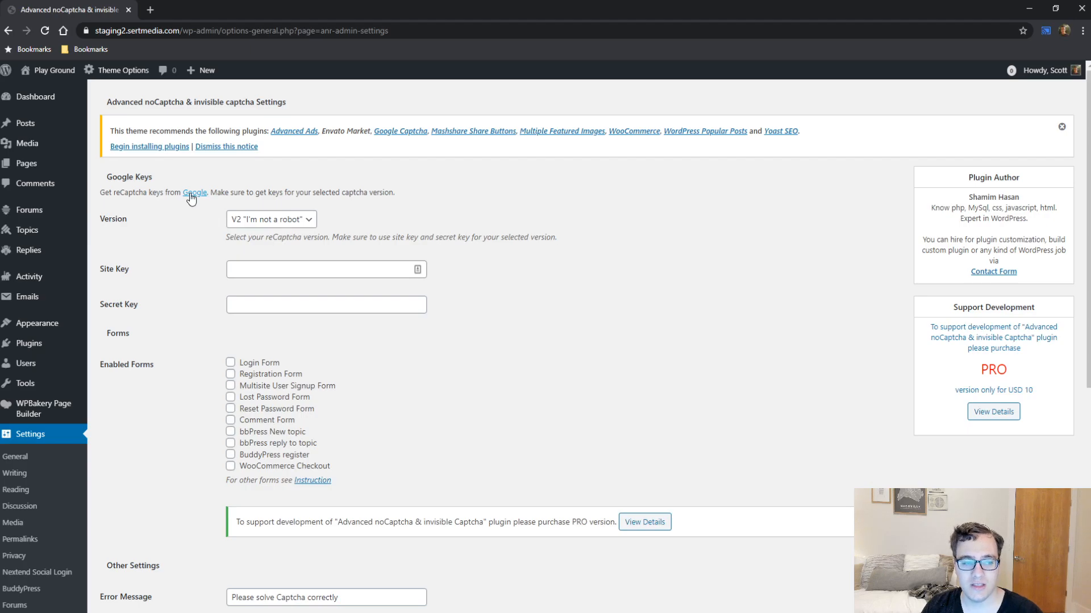
Step: Start a new Google reCAPTCHA registration labelled 'Staging Keys' with the v2 checkbox type
left_click(195, 193)
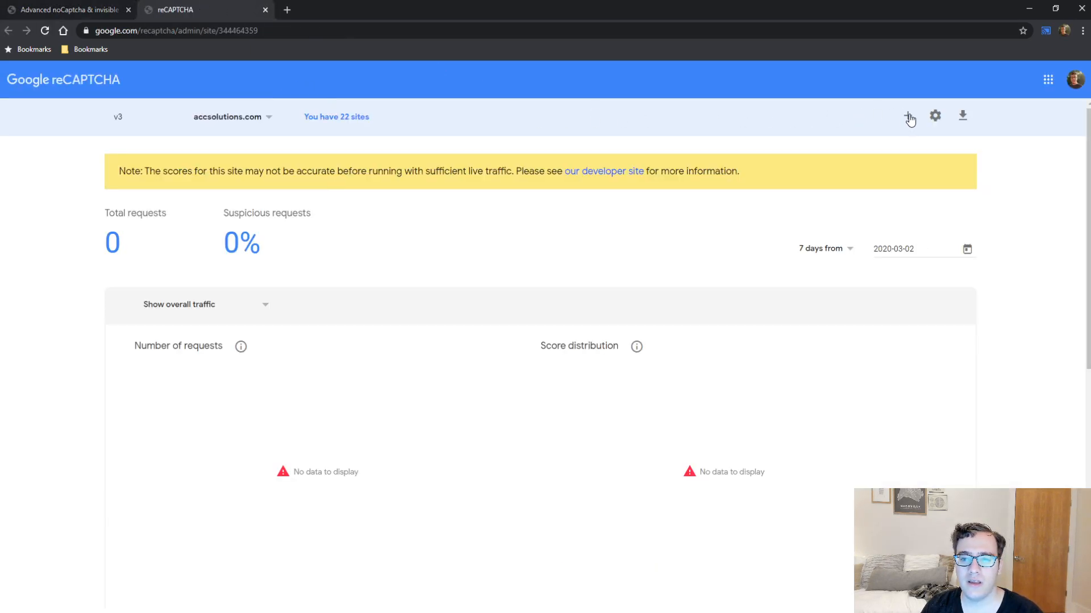
left_click(910, 116)
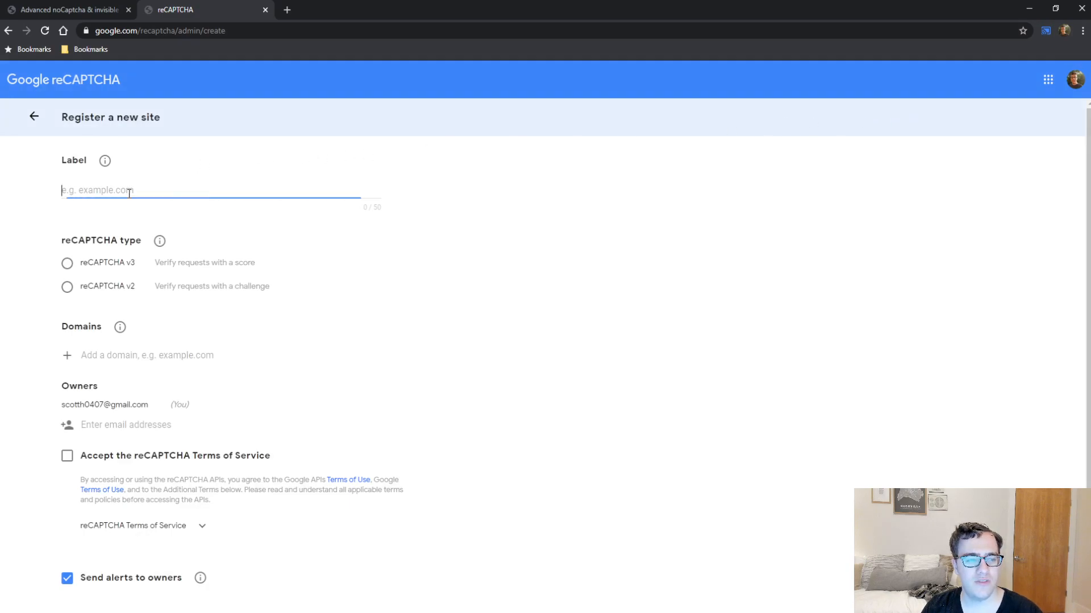
type("St")
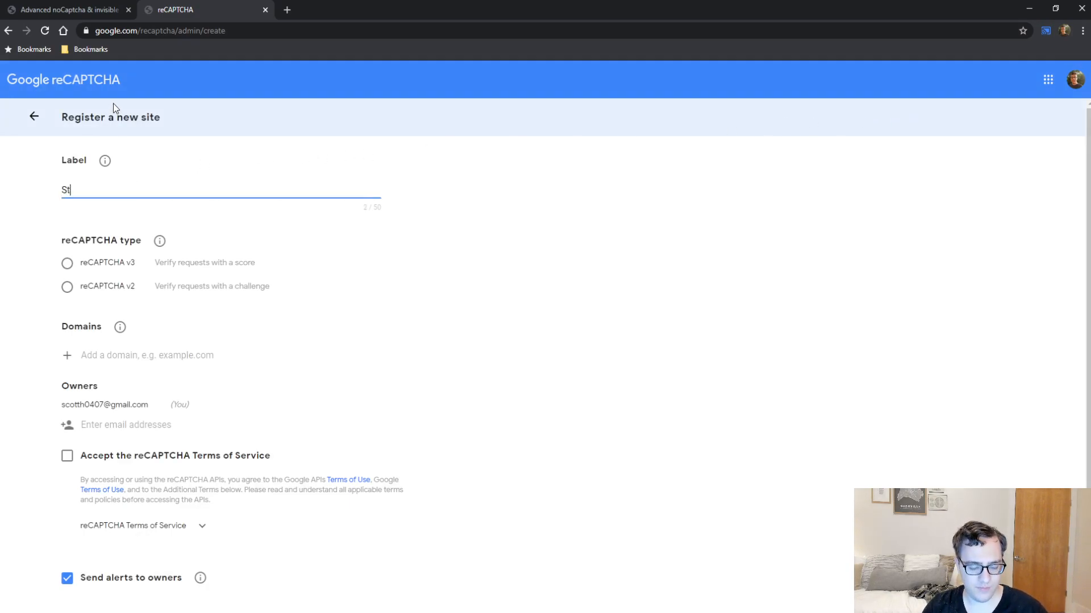
type("aging Keys")
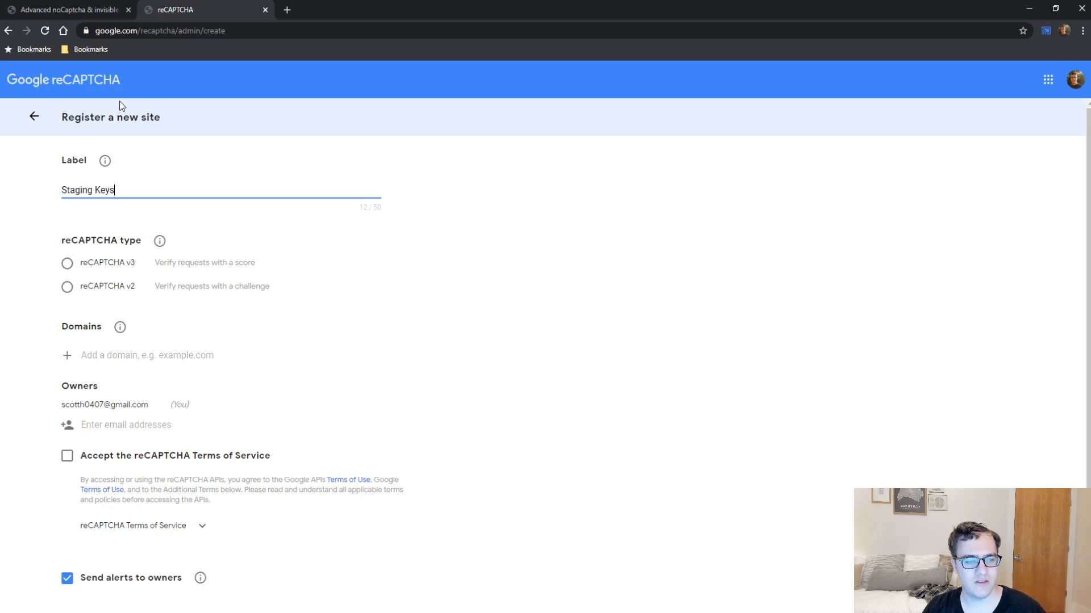
left_click(66, 10)
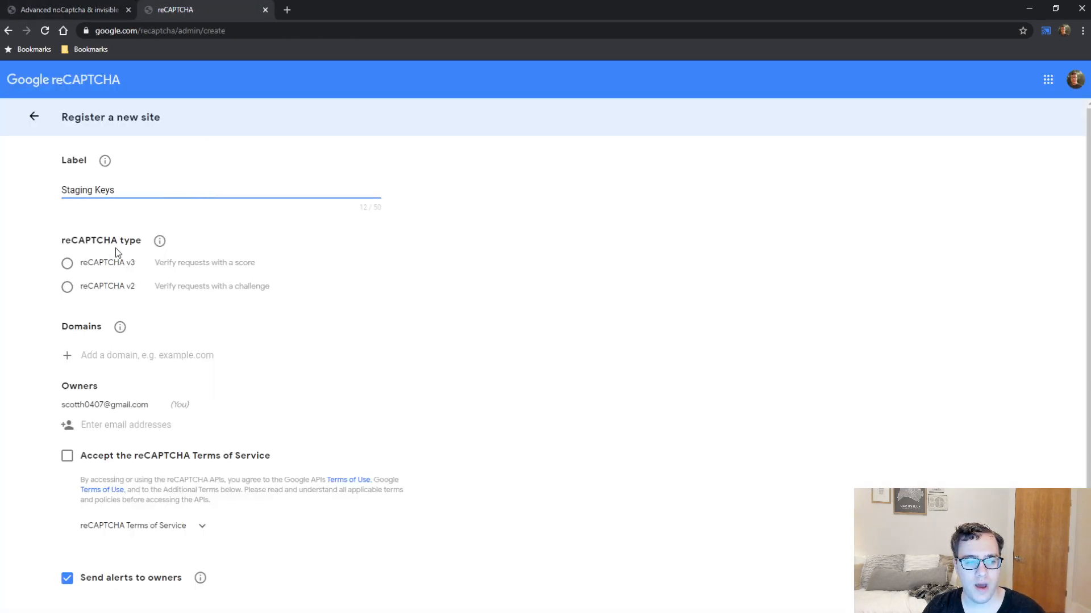
left_click(67, 287)
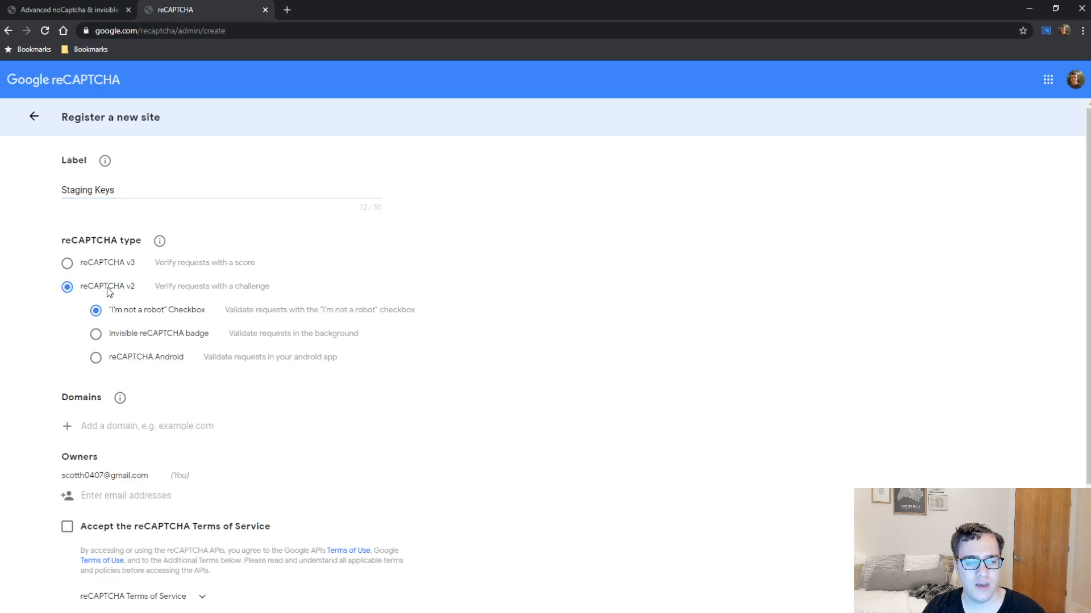
mouse_move(167, 314)
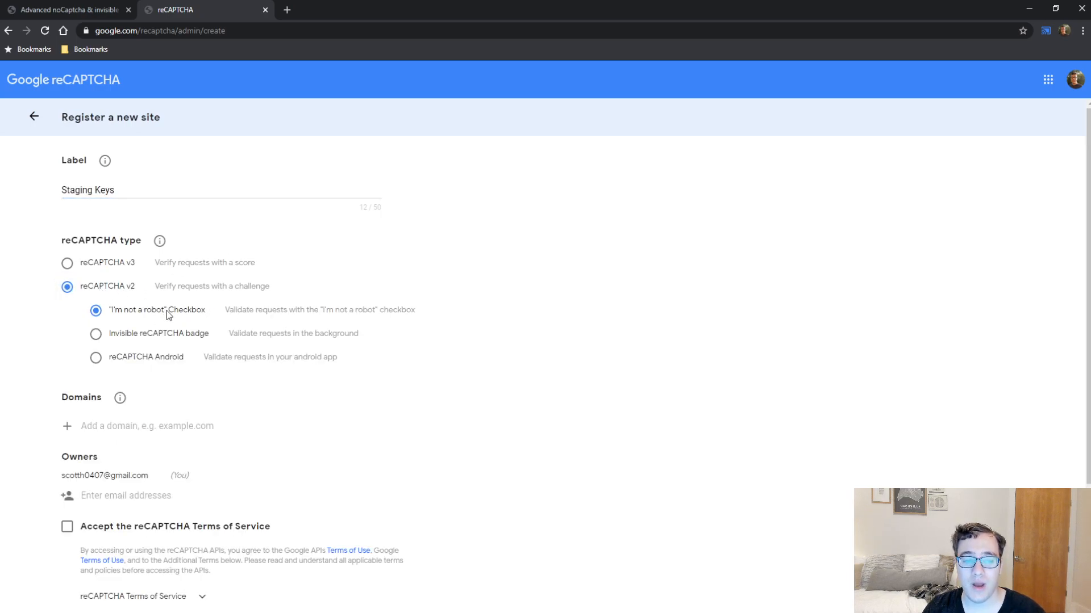
mouse_move(120, 292)
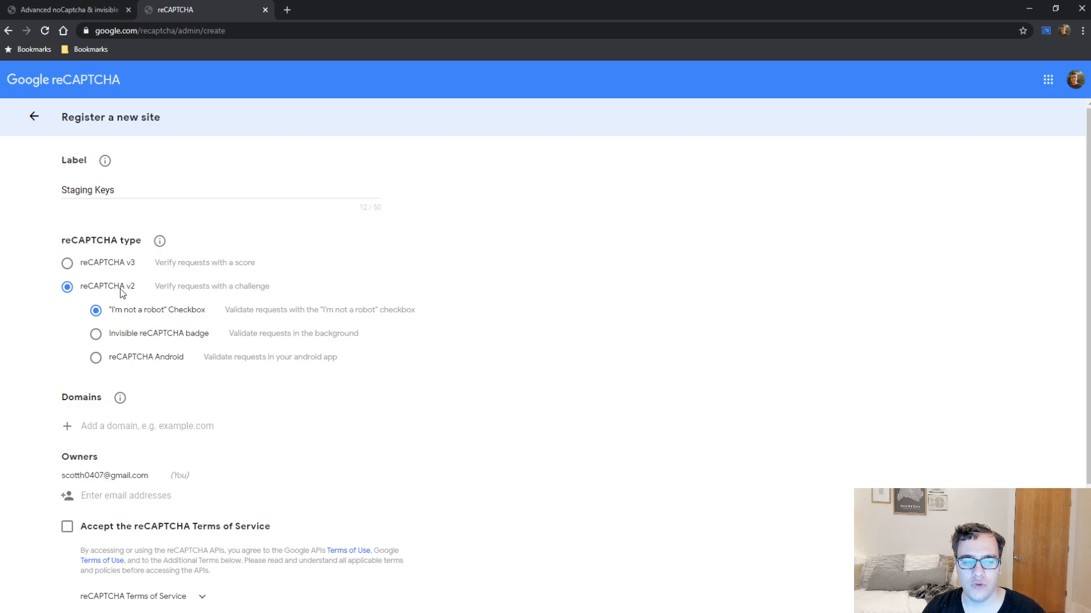
mouse_move(143, 299)
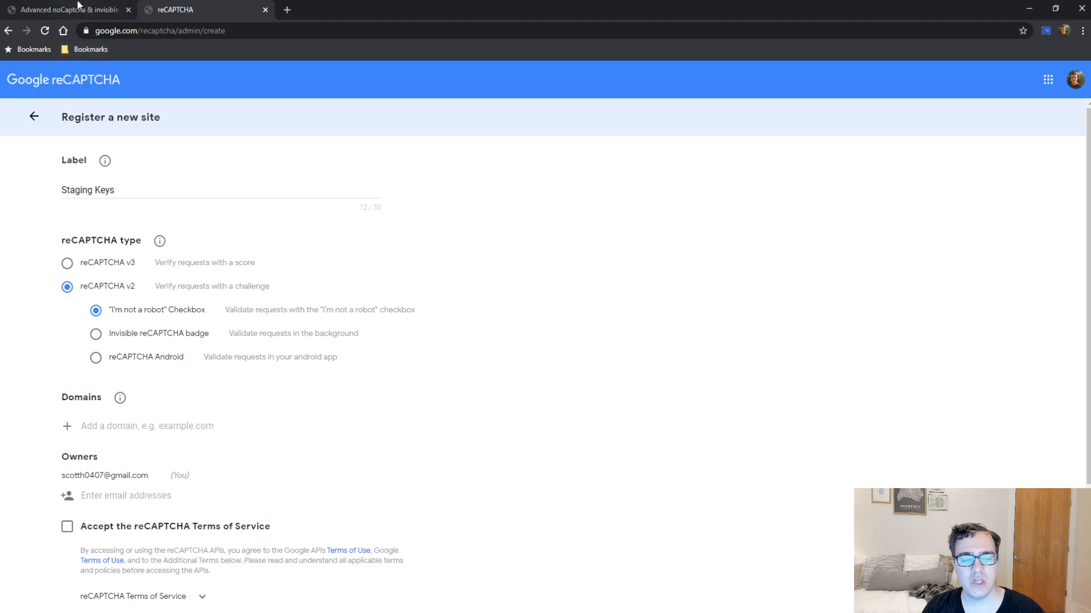
left_click(66, 10)
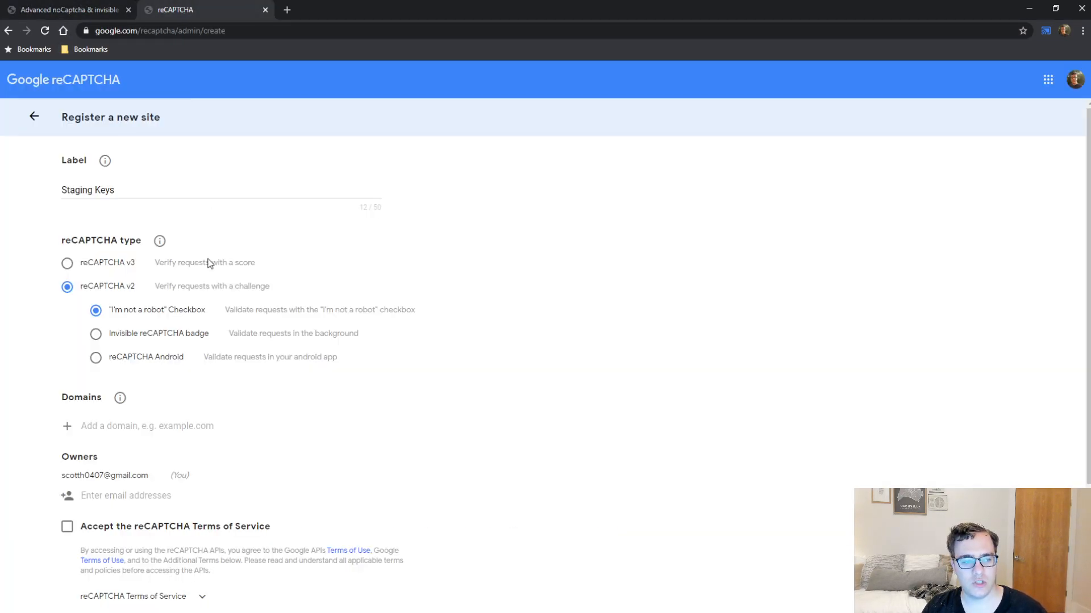
type("https://staging2.sertmedia.com/")
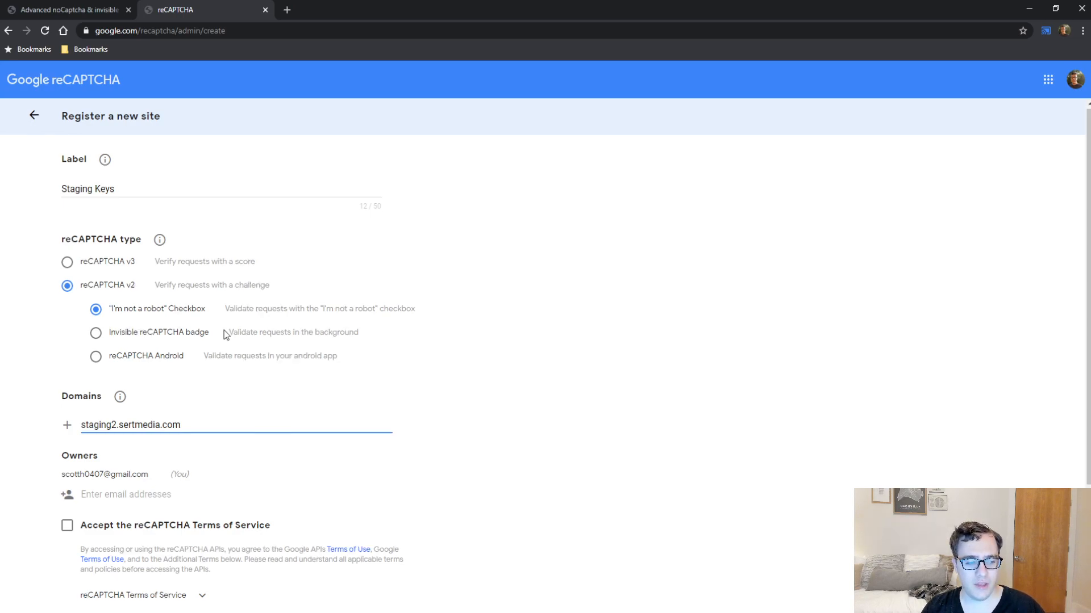
scroll("down", 3)
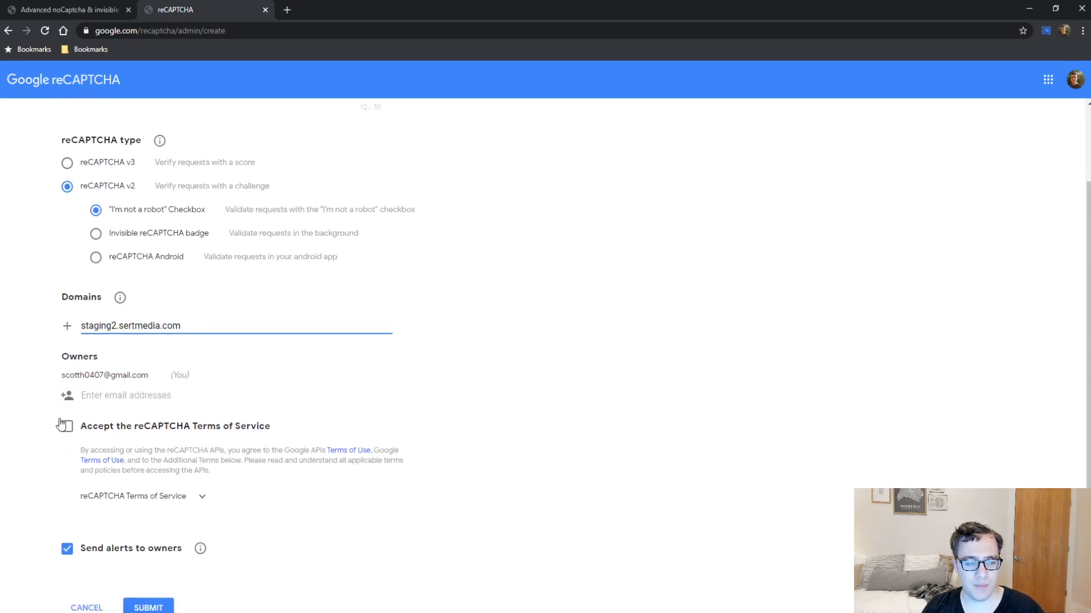
scroll("down", 3)
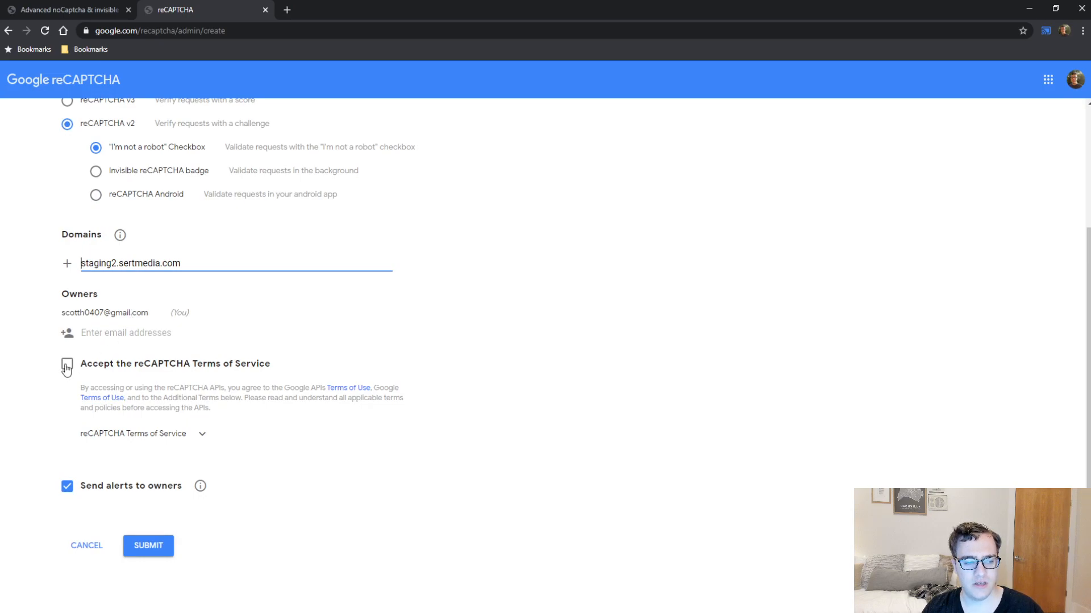
left_click(67, 363)
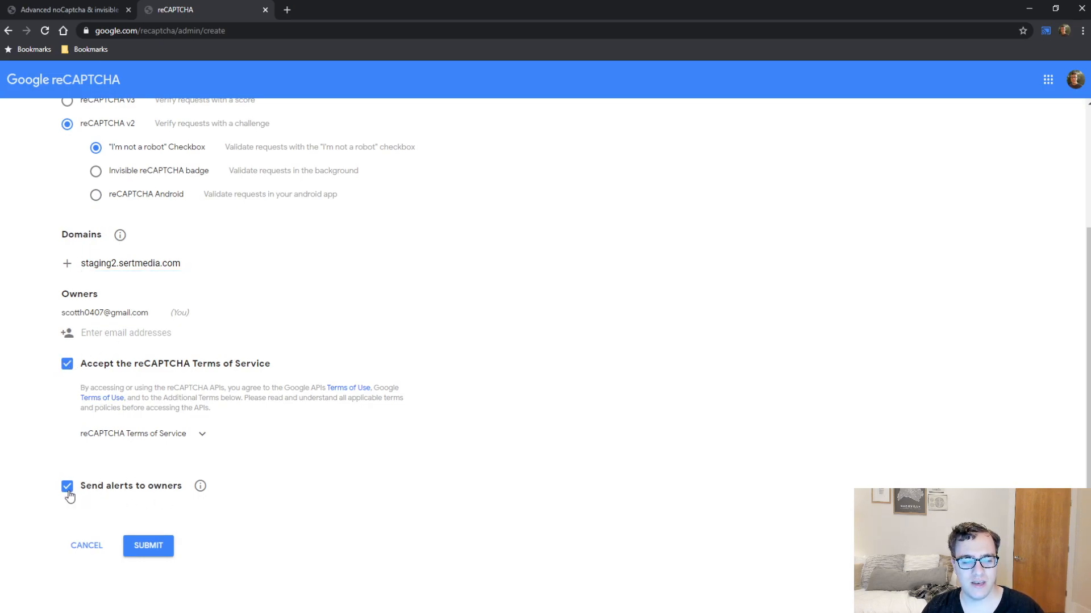
left_click(67, 485)
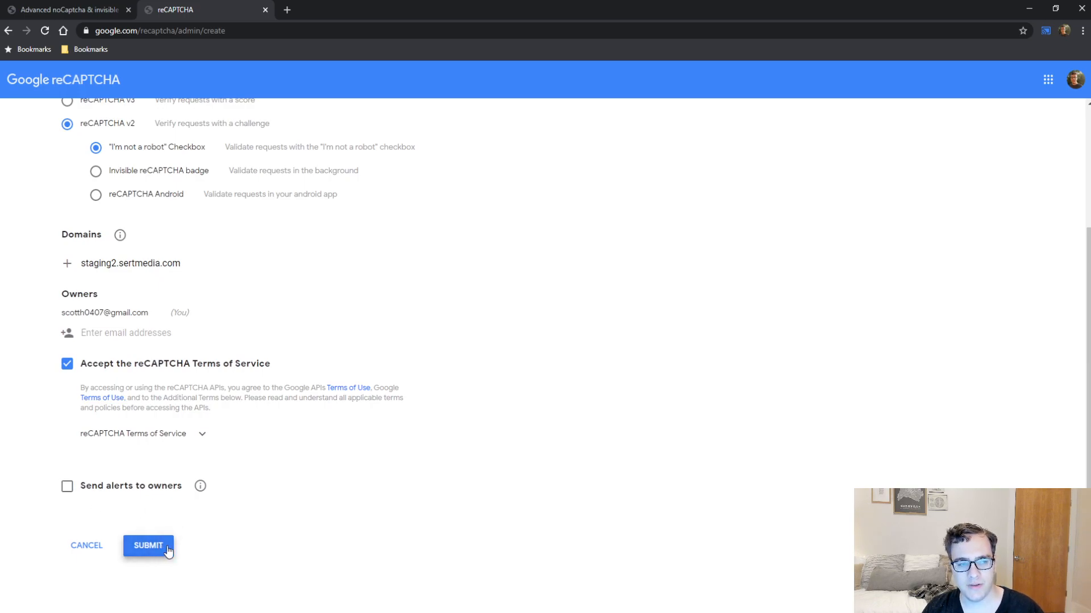
Step: Copy the Staging Keys site key and secret key into the WordPress plugin settings
left_click(148, 546)
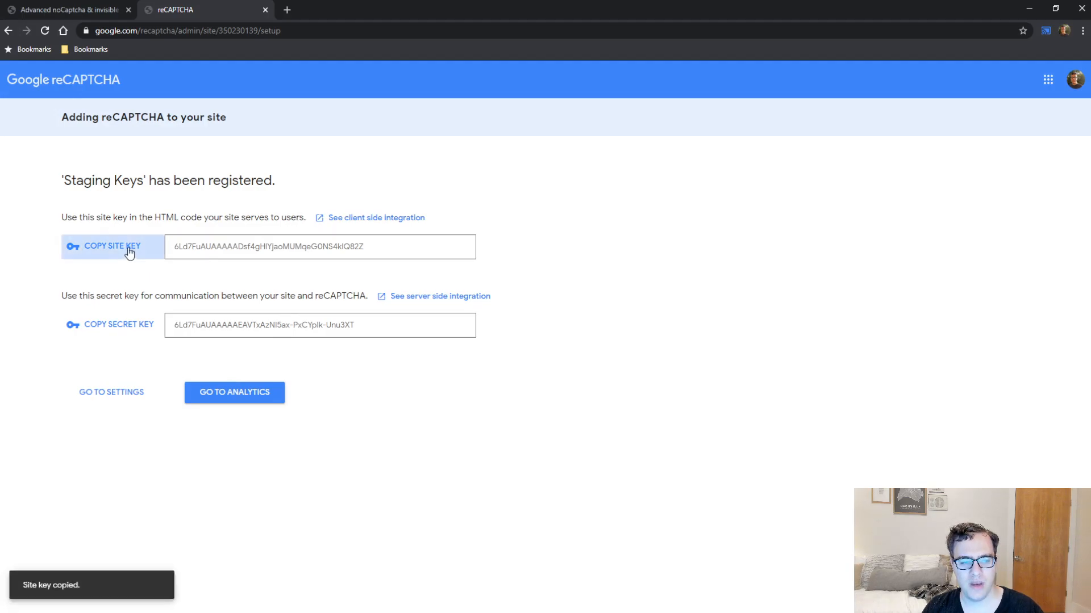
mouse_move(76, 30)
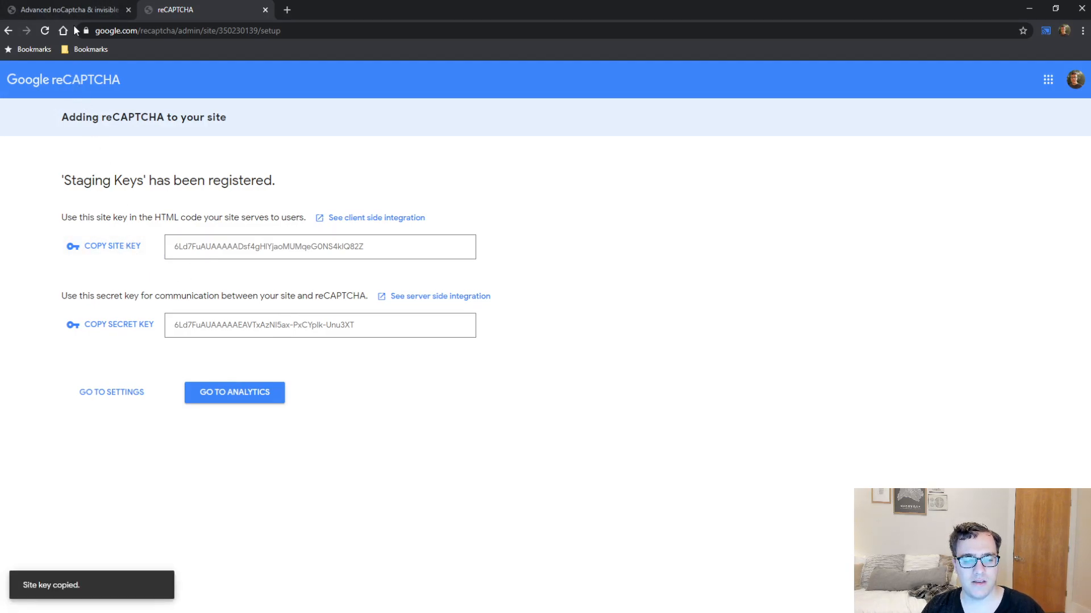
left_click(66, 11)
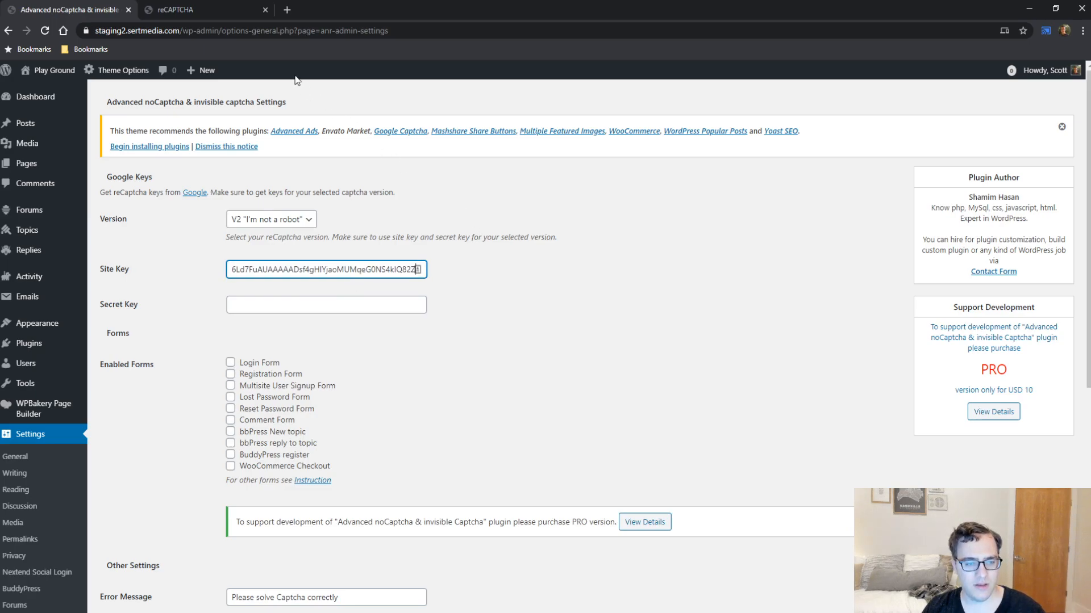
left_click(173, 11)
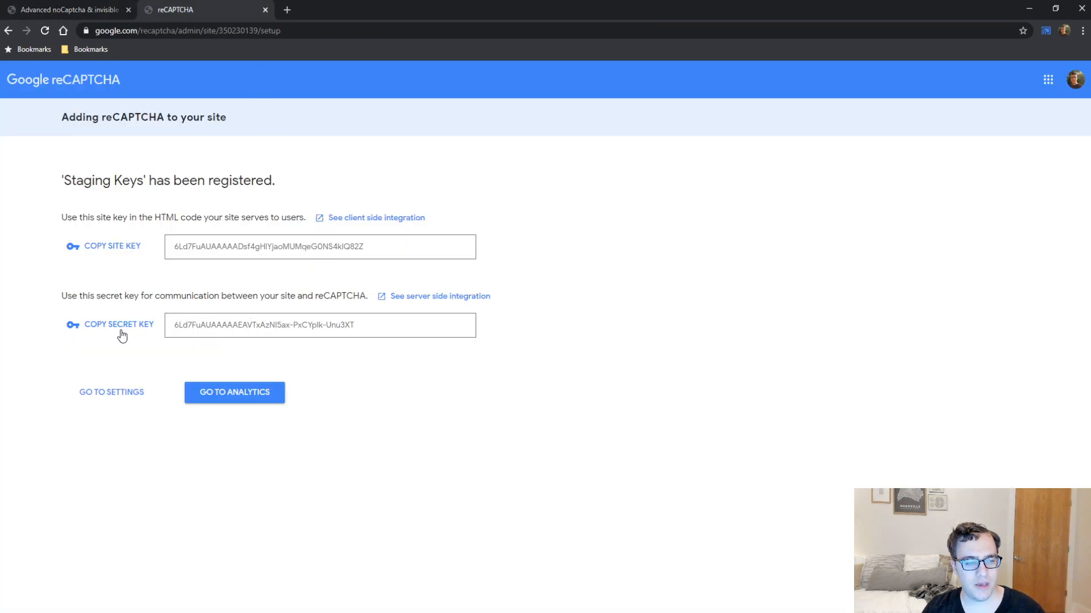
left_click(65, 10)
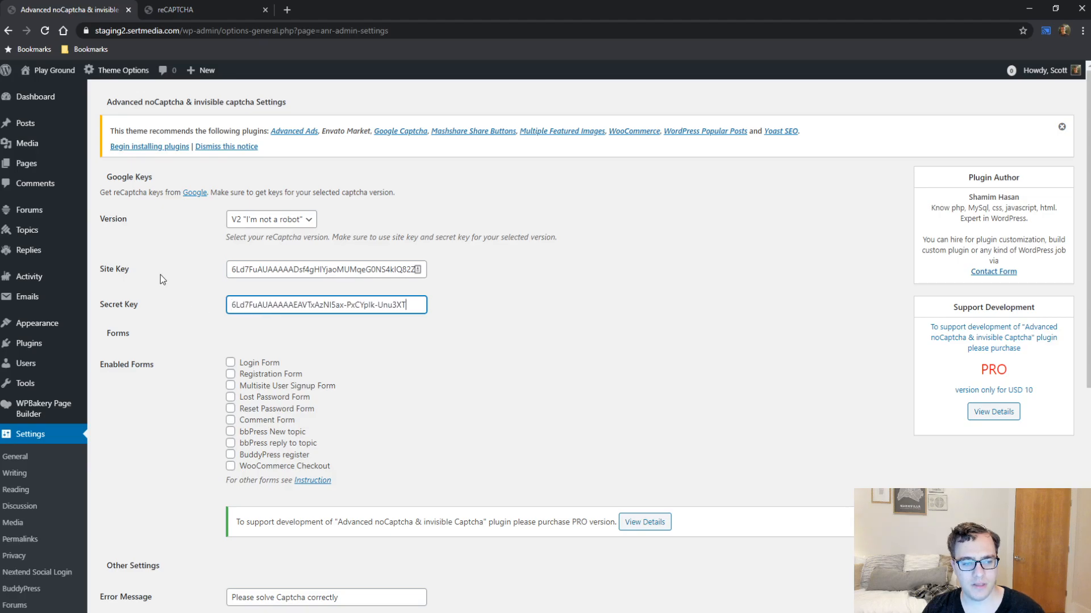
mouse_move(561, 252)
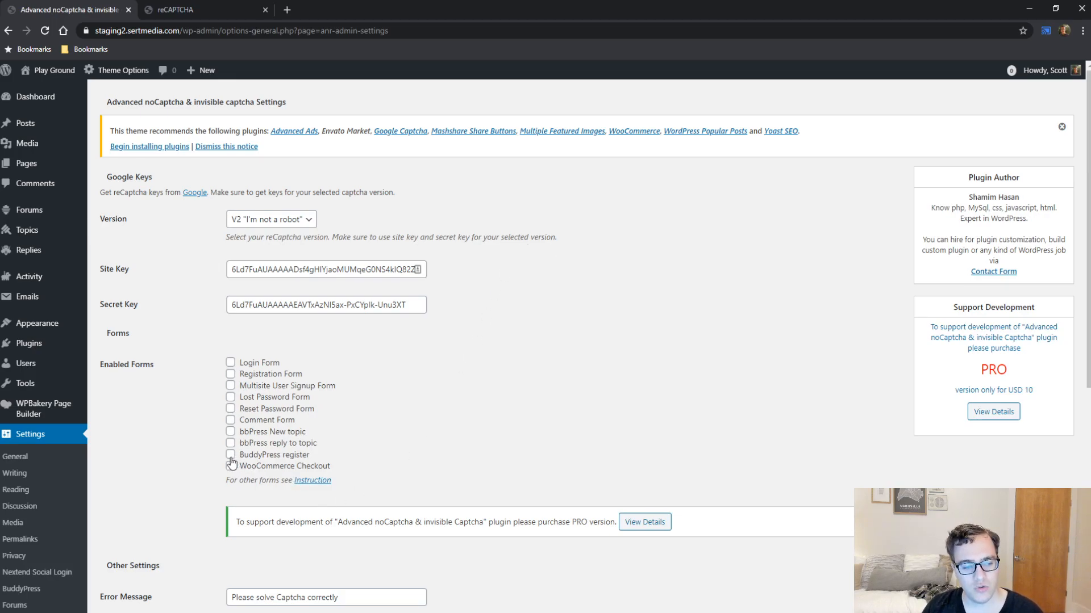
Step: Enable the captcha on the BuddyPress register form and the Registration Form
left_click(230, 454)
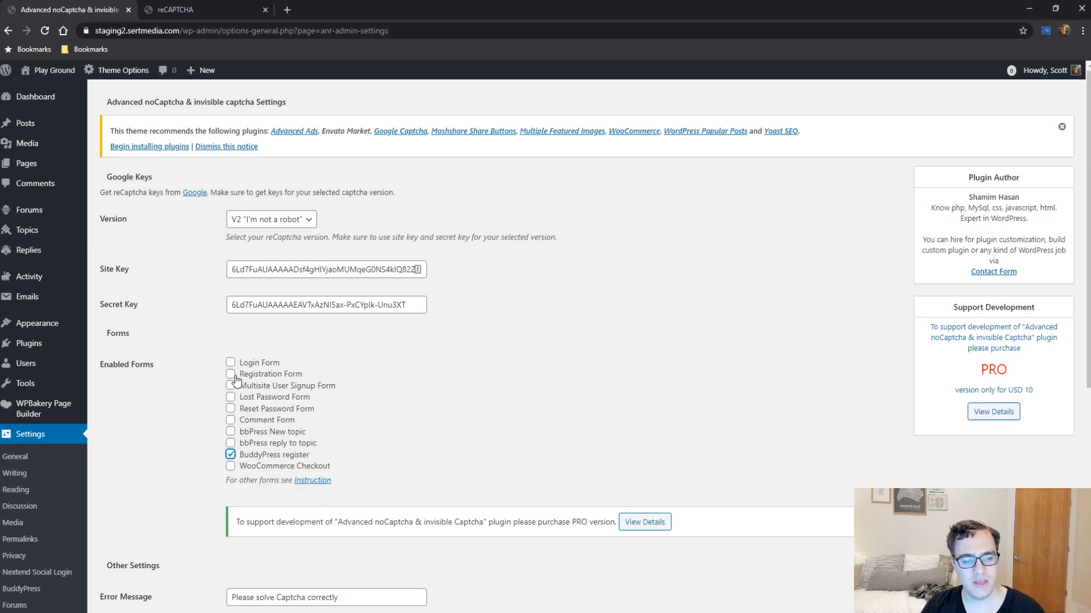
left_click(231, 374)
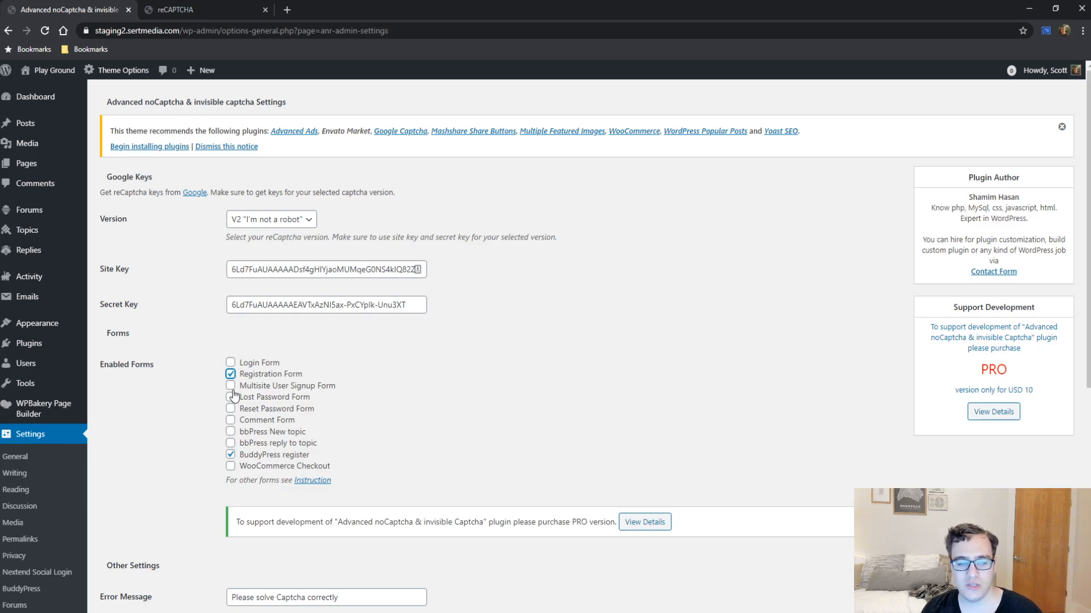
scroll("down", 3)
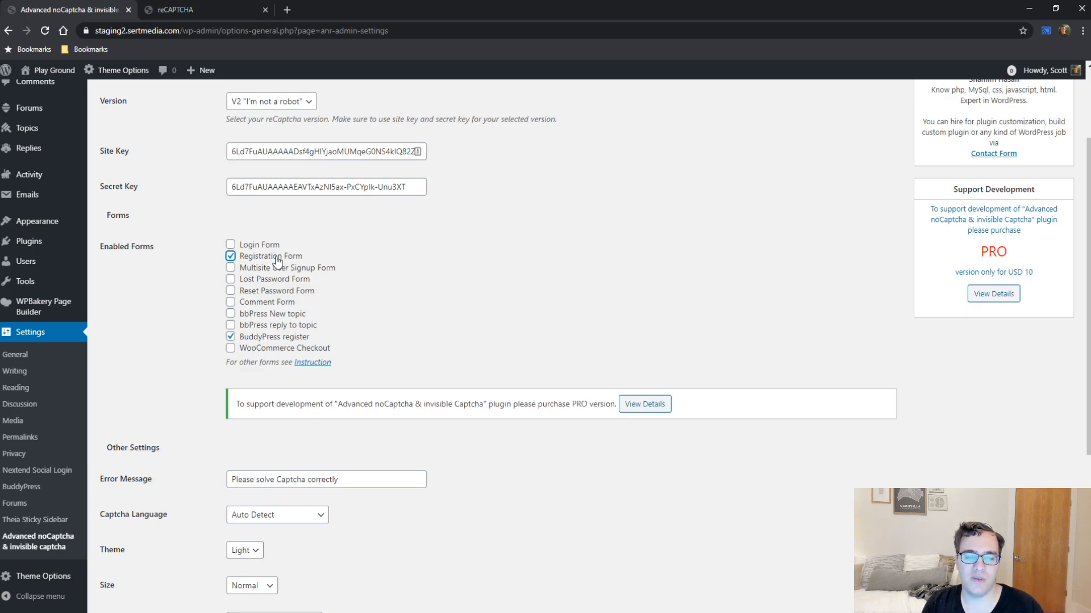
scroll("down", 3)
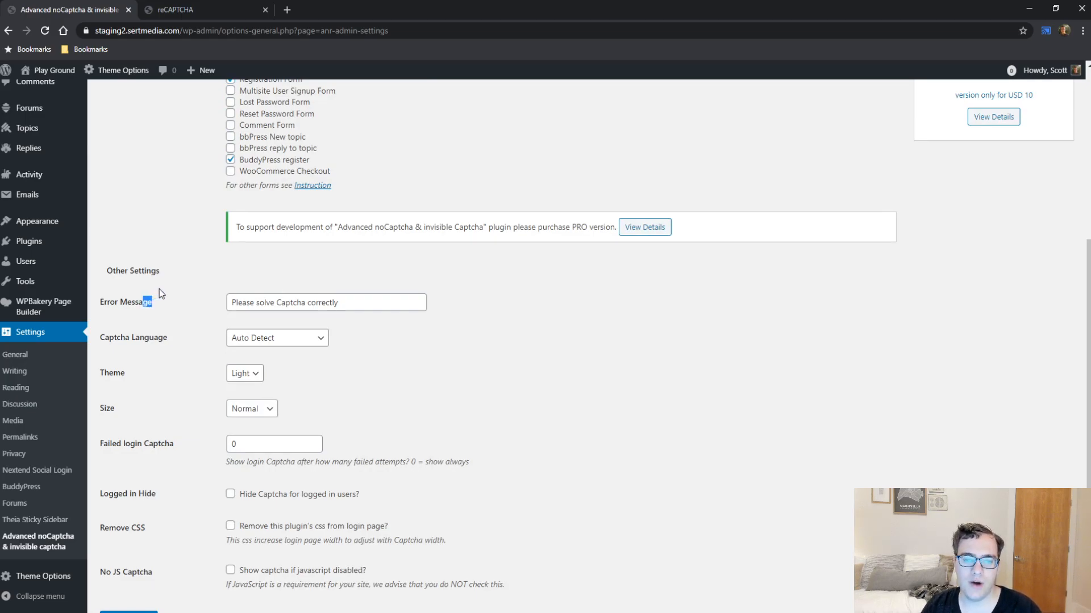
scroll("down", 3)
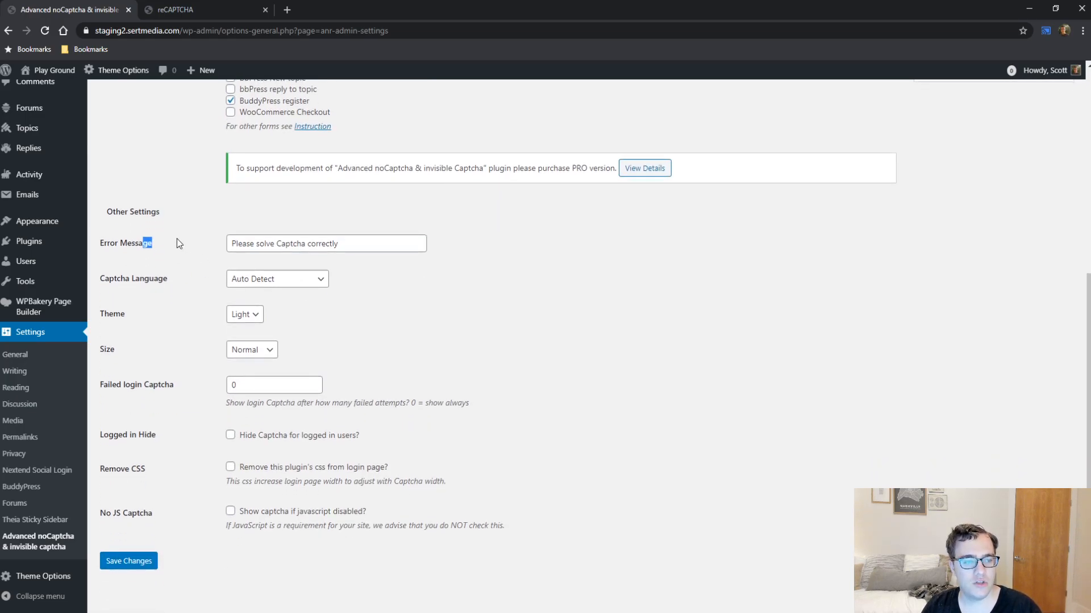
triple_click(325, 243)
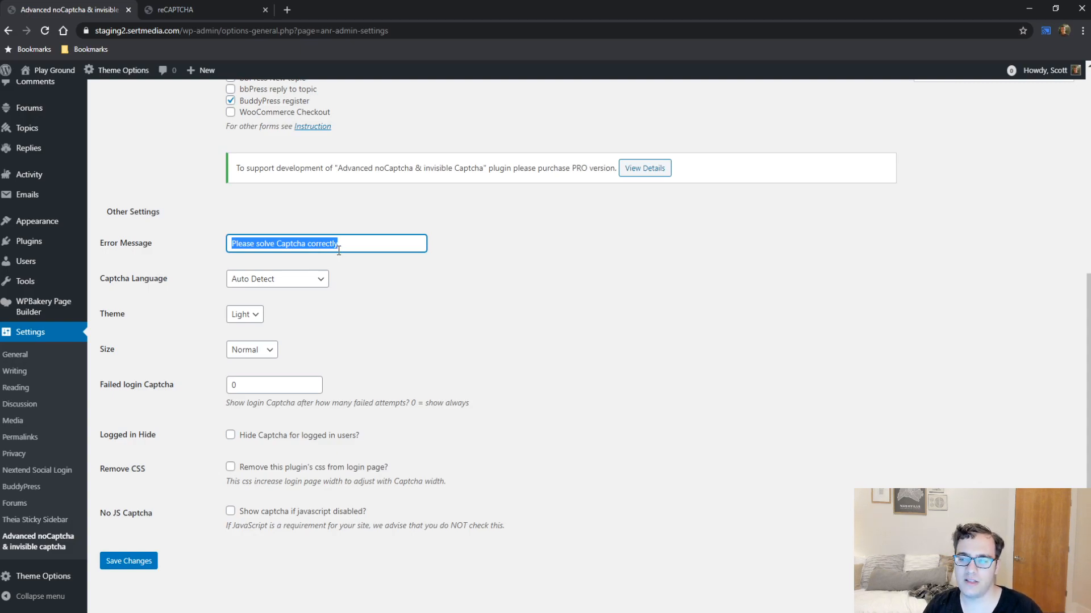
mouse_move(236, 304)
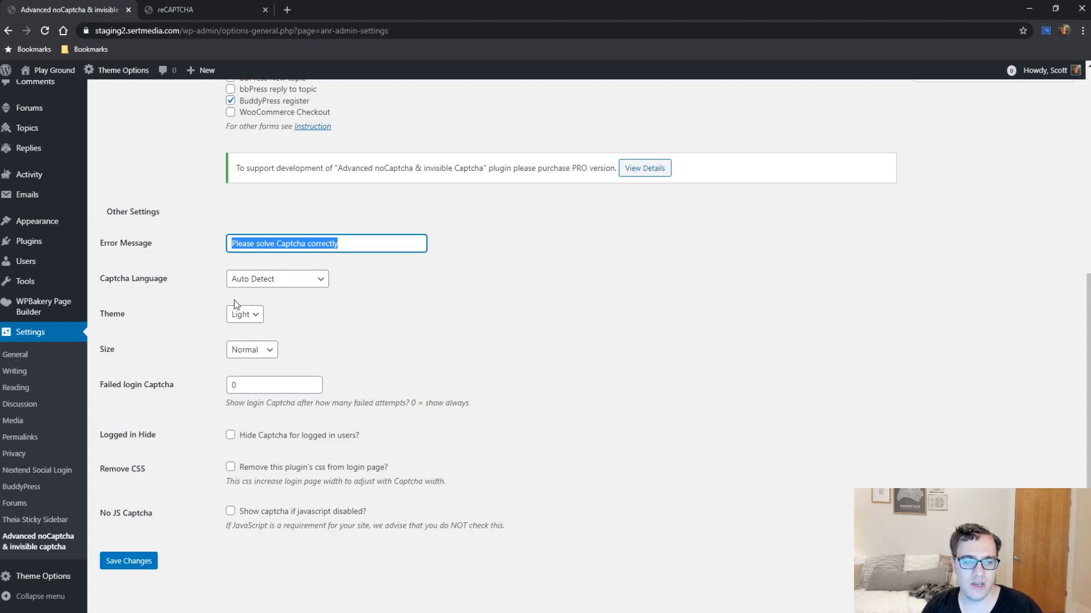
left_click(276, 279)
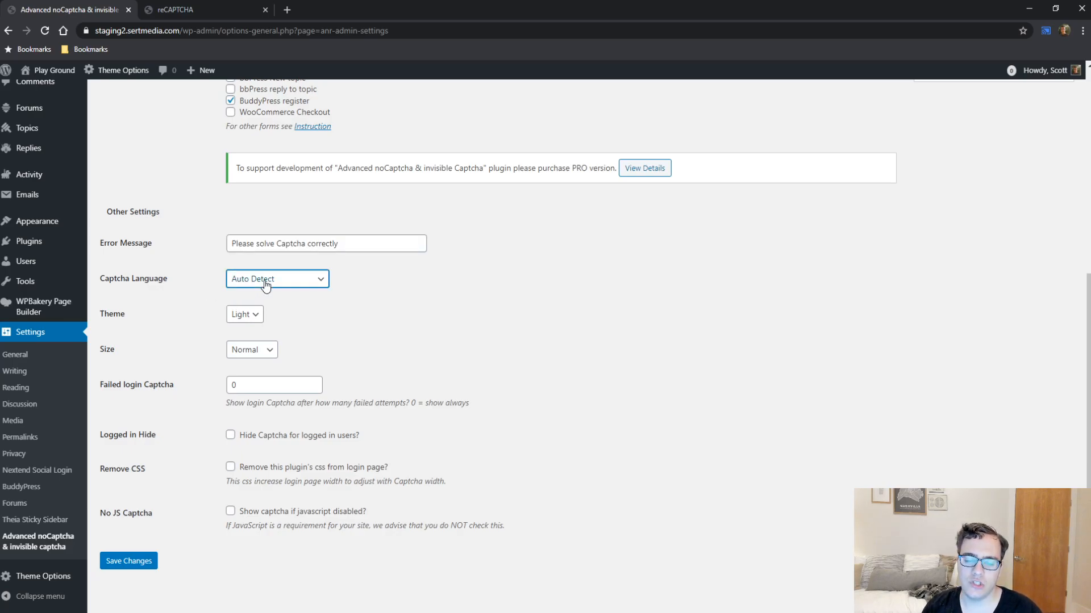
mouse_move(475, 265)
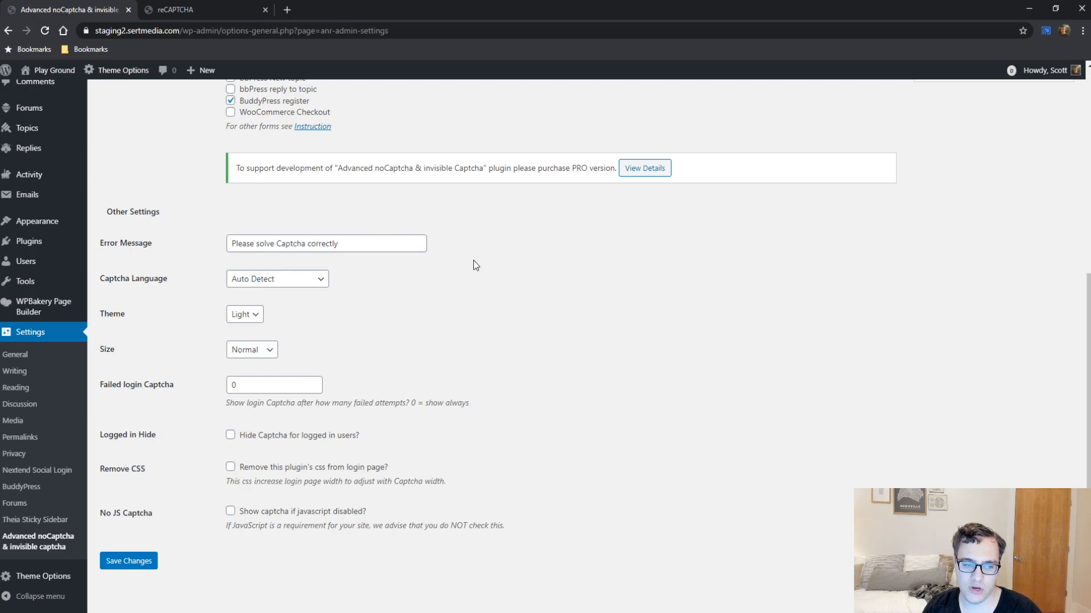
scroll("down", 3)
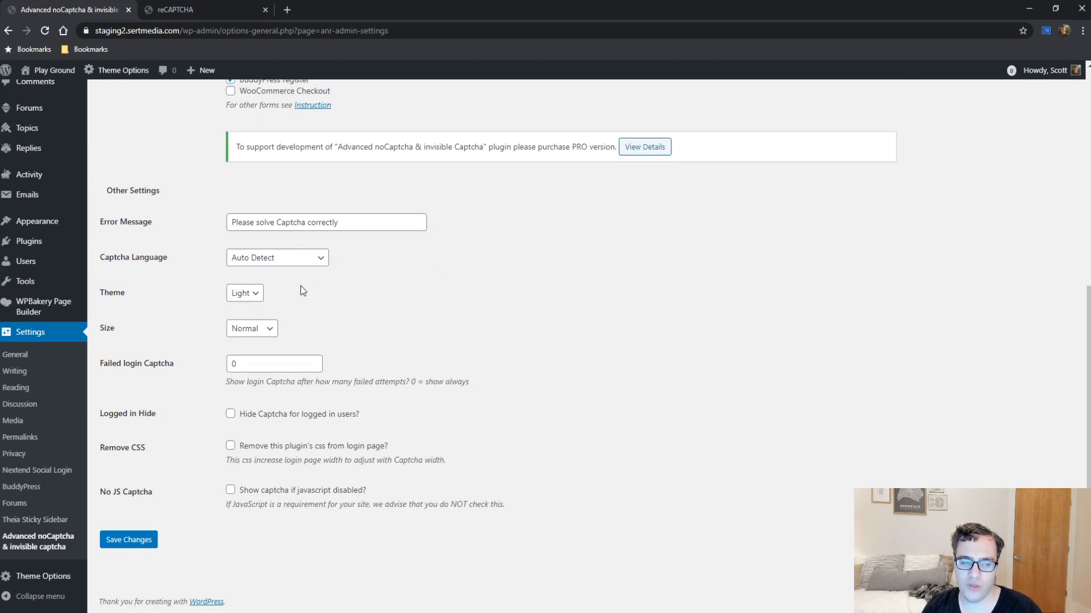
left_click(243, 293)
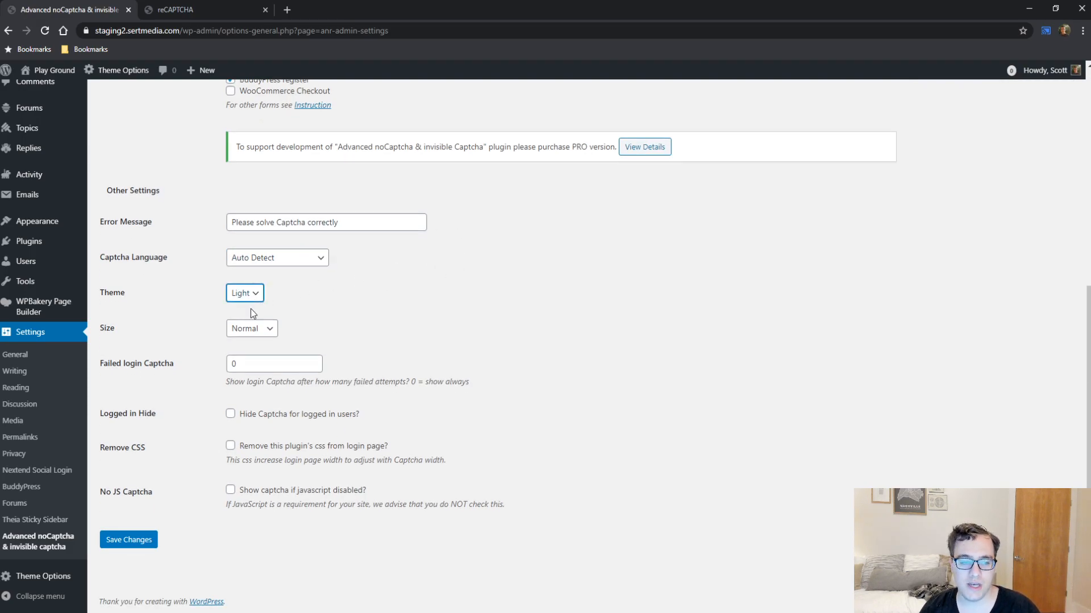
left_click(244, 293)
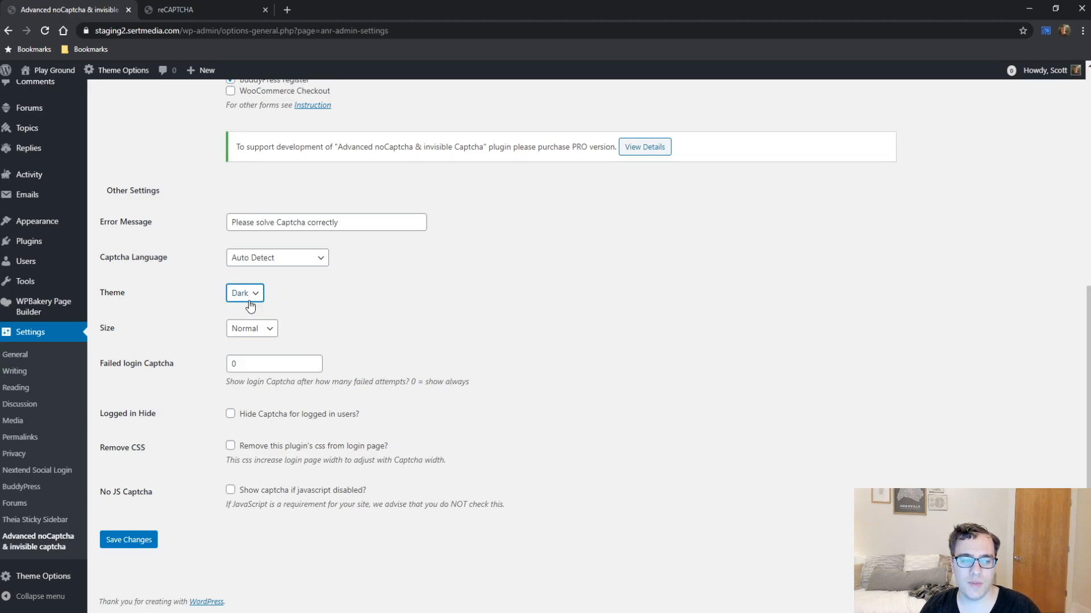
left_click(244, 293)
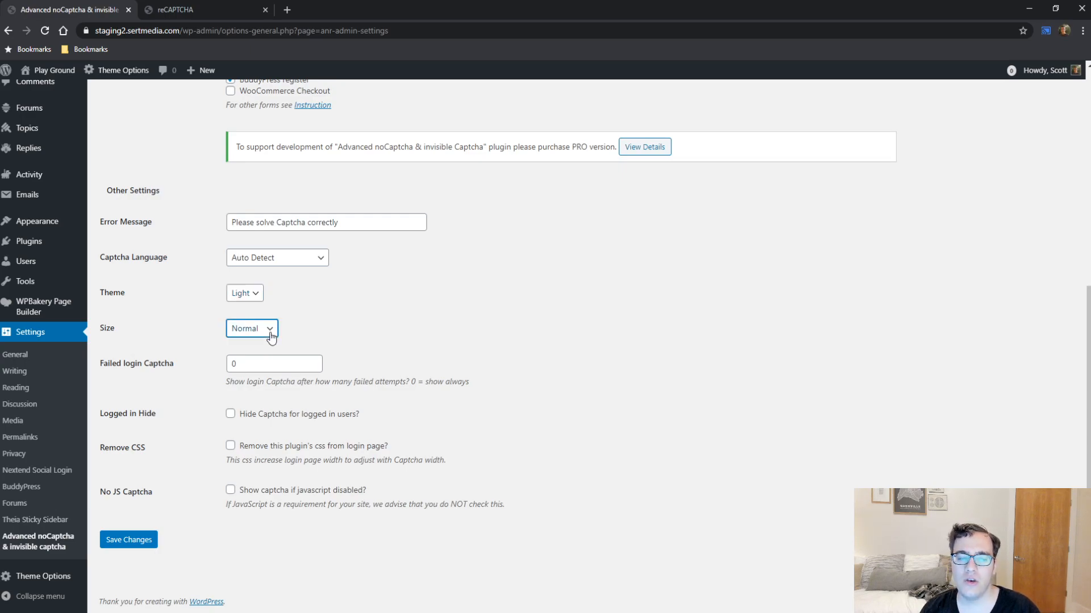
mouse_move(292, 338)
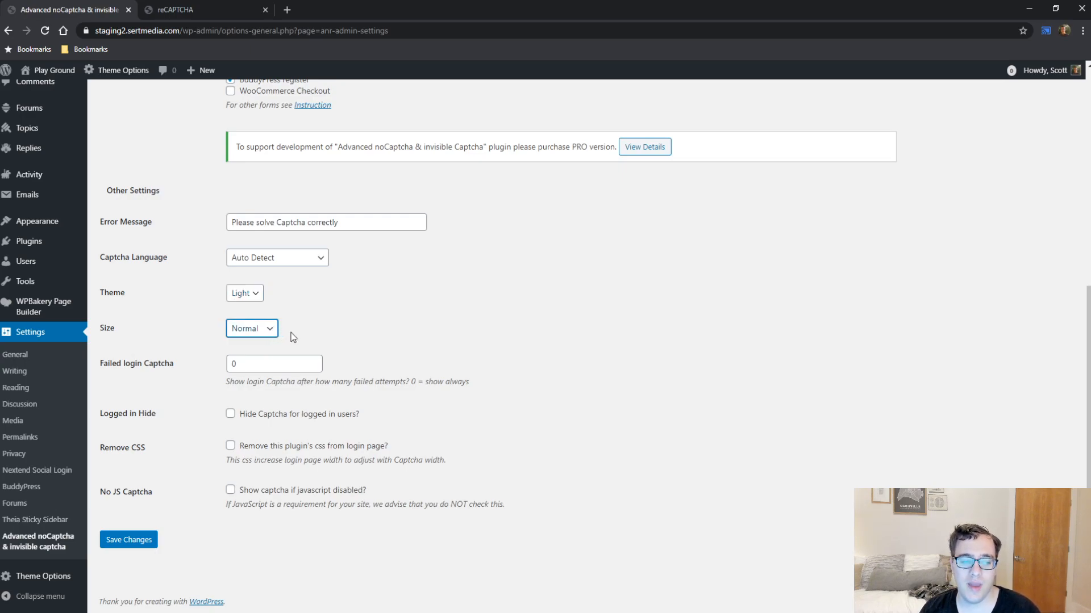
mouse_move(352, 321)
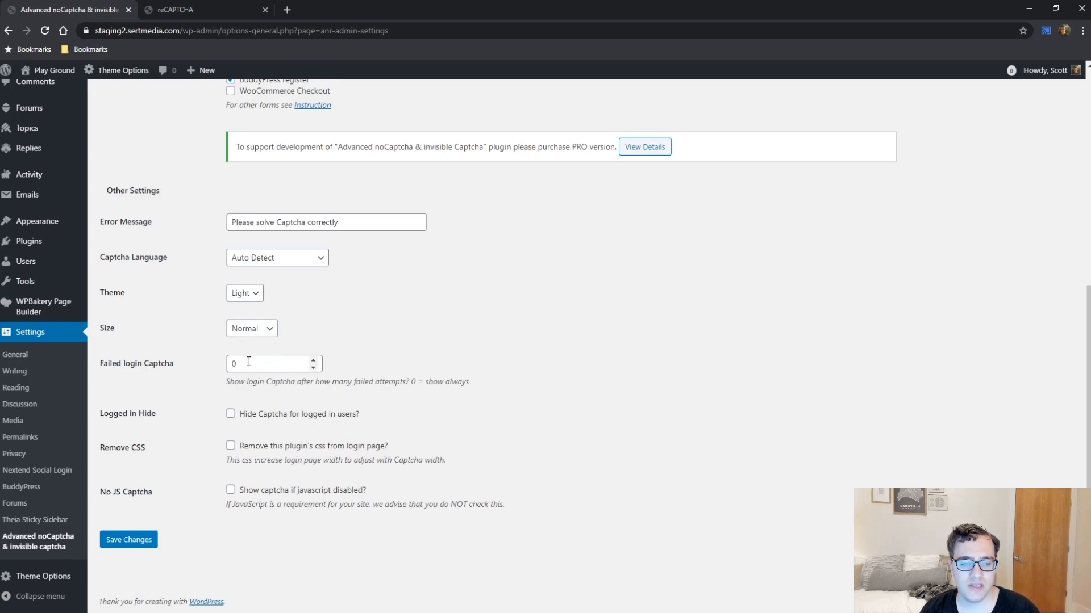
left_click(274, 364)
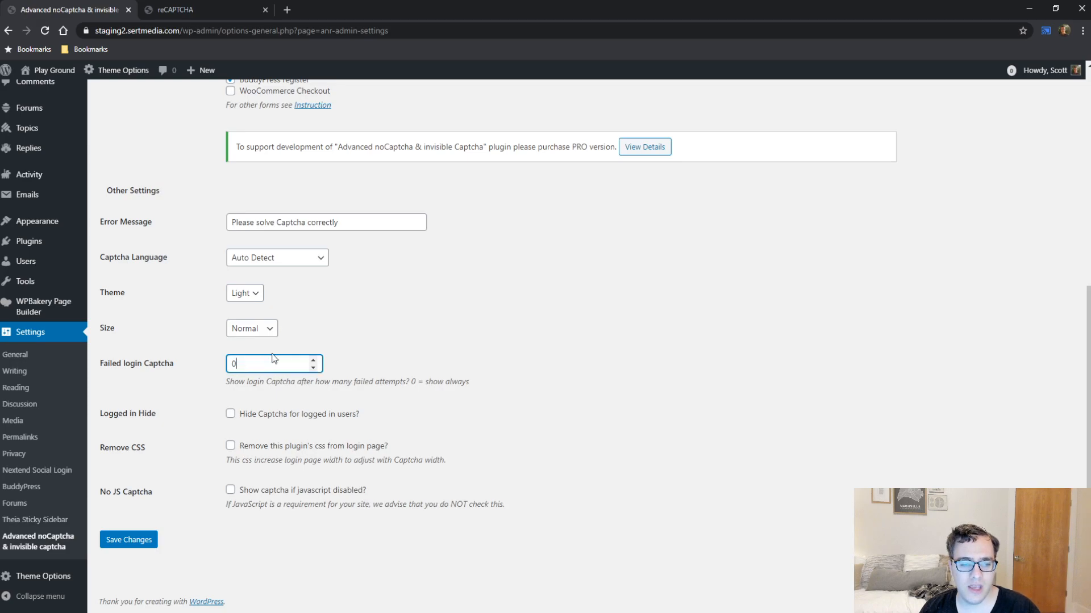
mouse_move(292, 329)
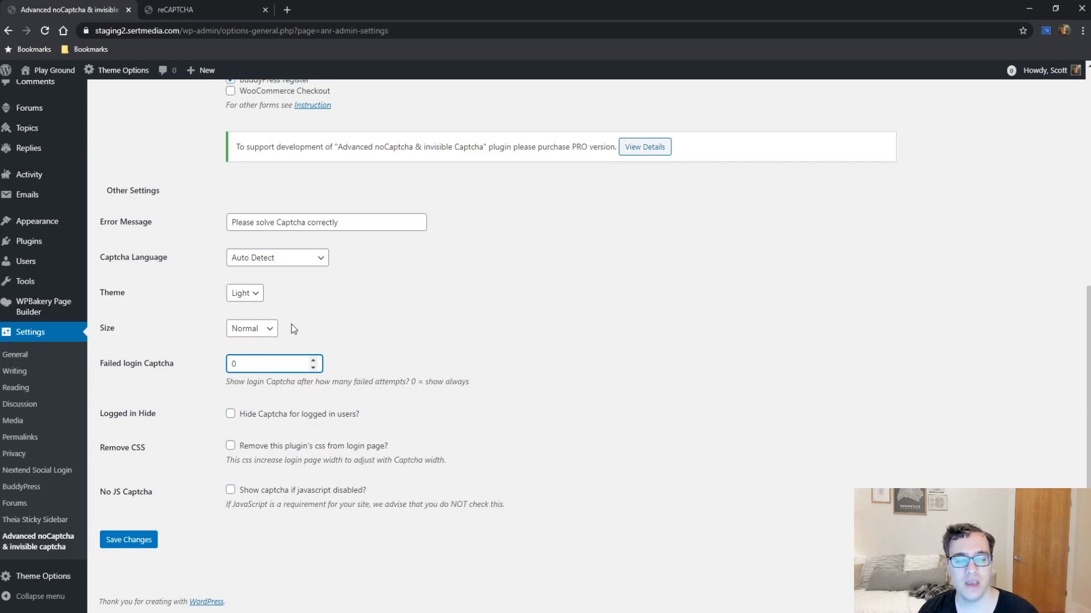
Step: Enable 'Hide Captcha for logged in users?' in the plugin settings
left_click(231, 413)
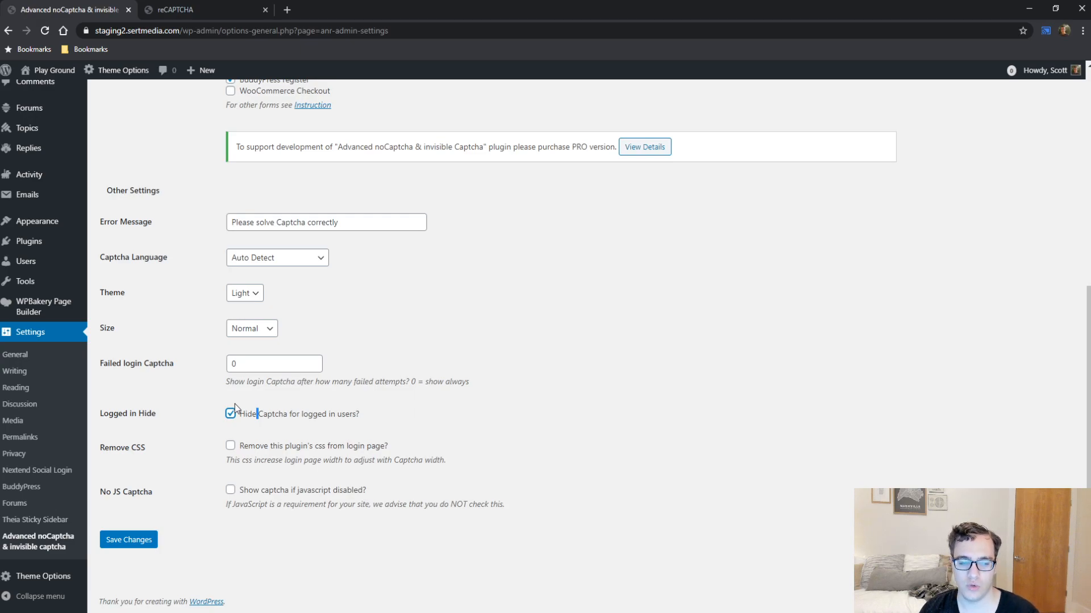
mouse_move(296, 431)
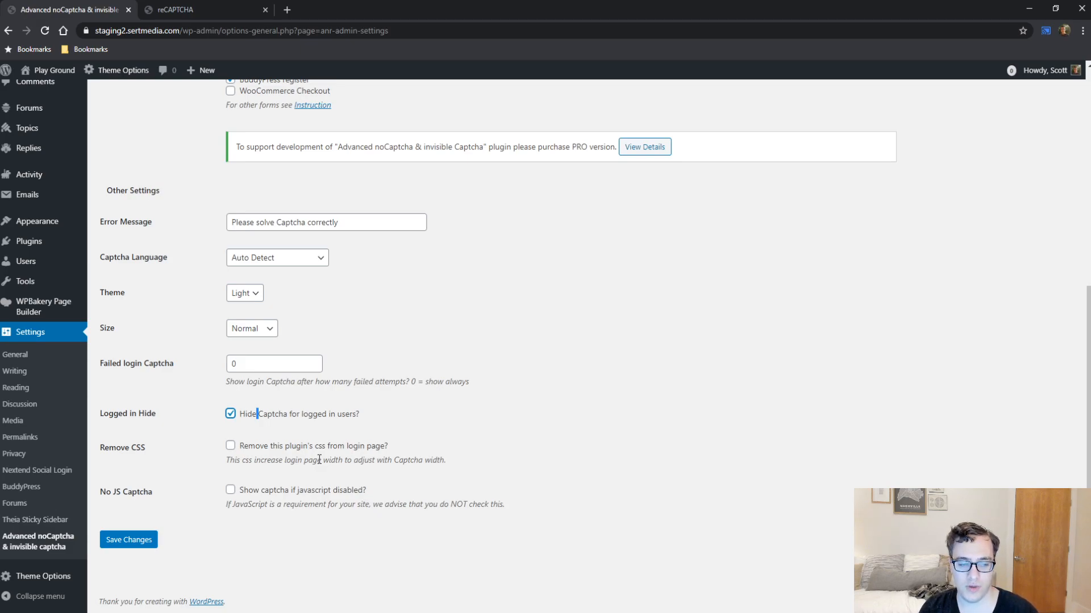
mouse_move(230, 494)
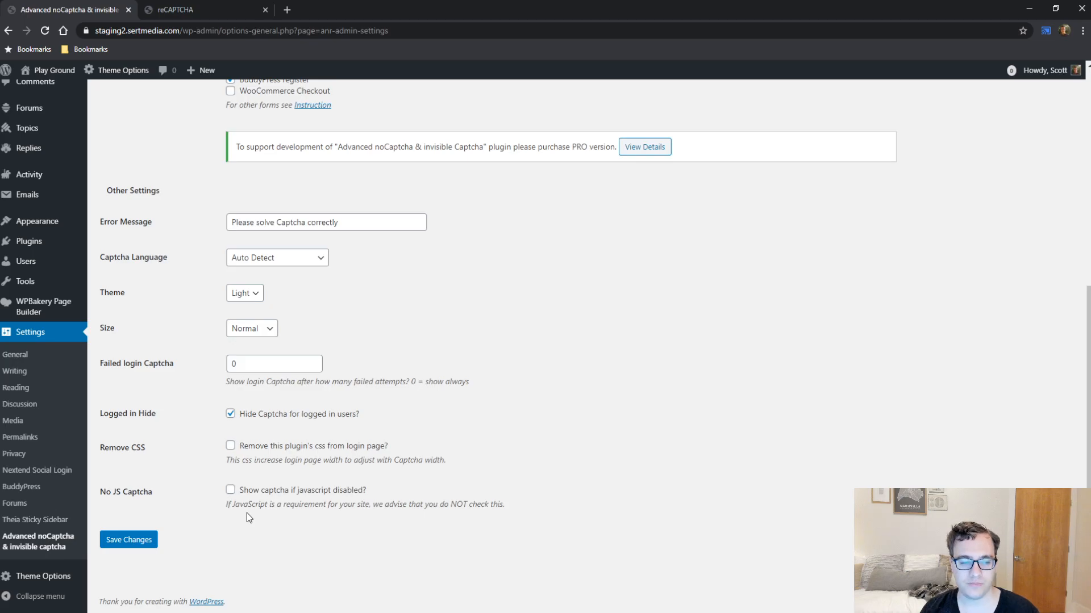
Step: Save the captcha settings, then save the General Settings with registration open
left_click(129, 539)
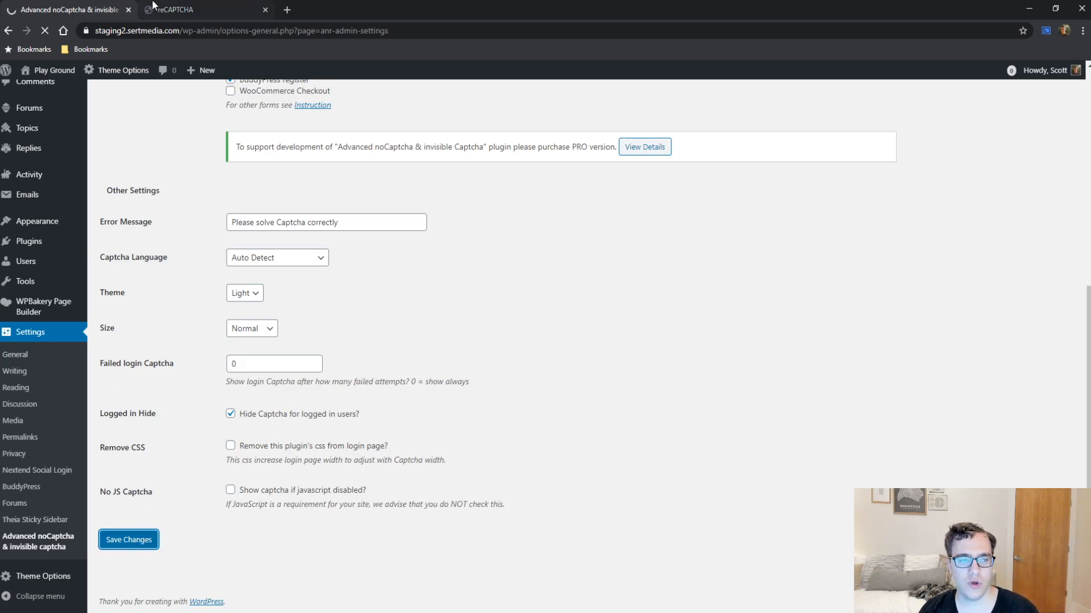
left_click(128, 540)
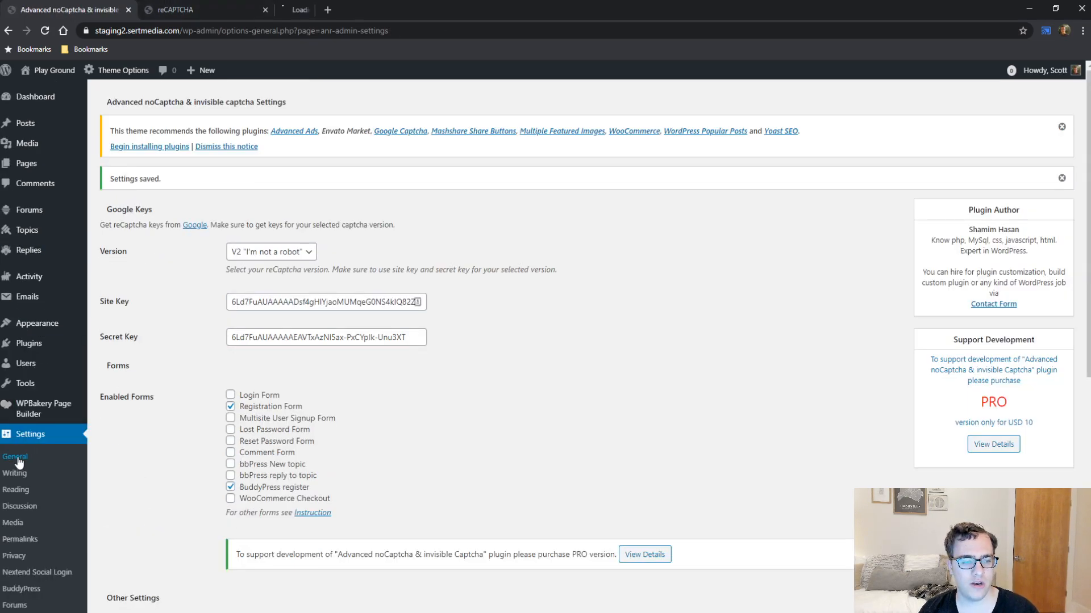
left_click(15, 457)
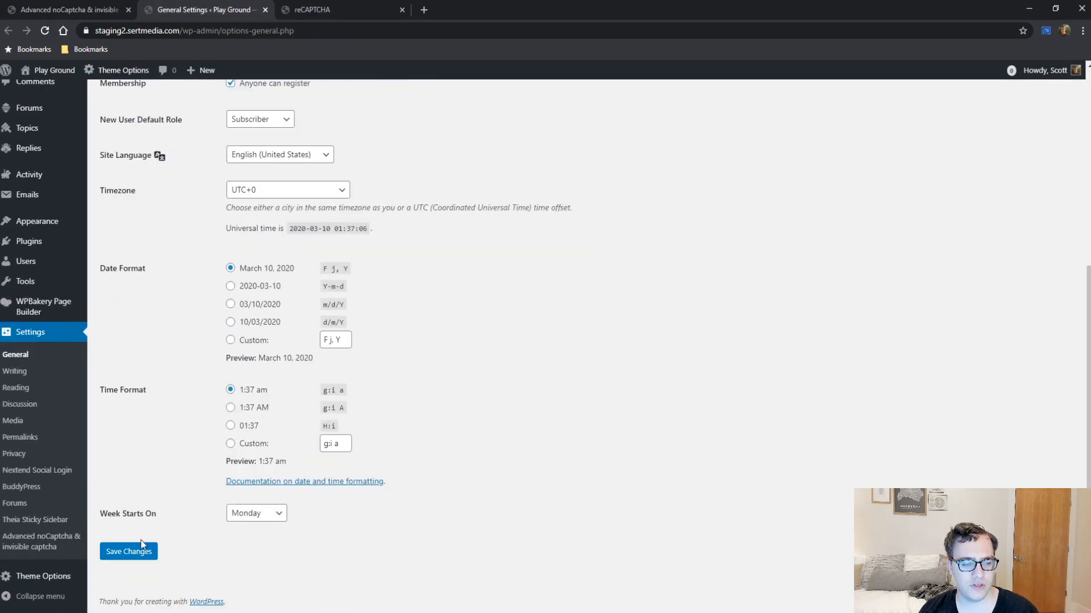
left_click(128, 551)
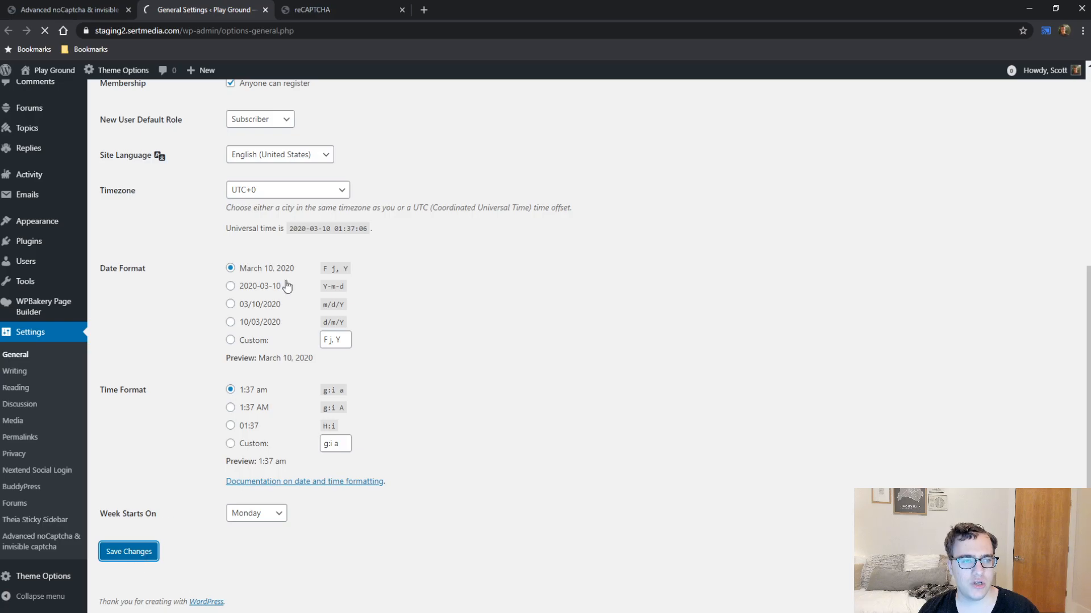
Step: Log out of the admin account to reach the login page
left_click(129, 551)
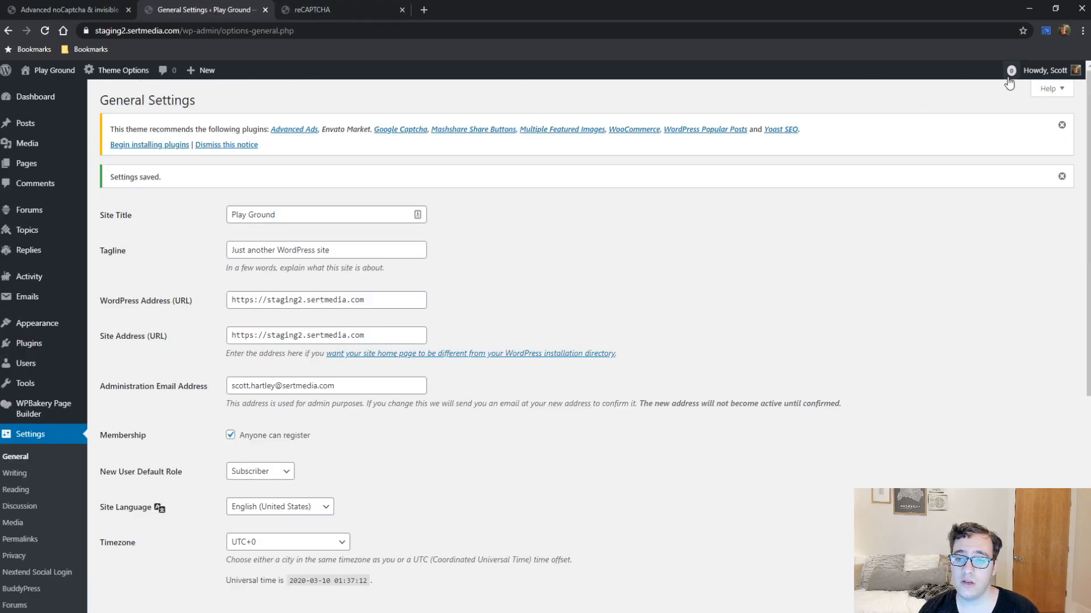
left_click(1043, 69)
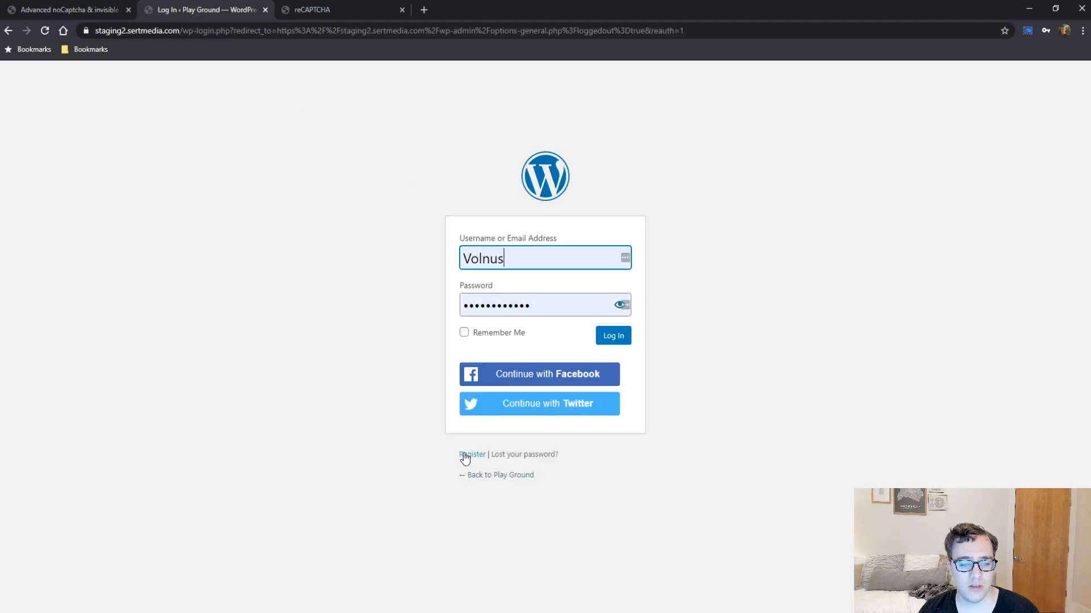
Step: Pass the 'I'm not a robot' check on the registration page and bring up the sign-in form
left_click(472, 455)
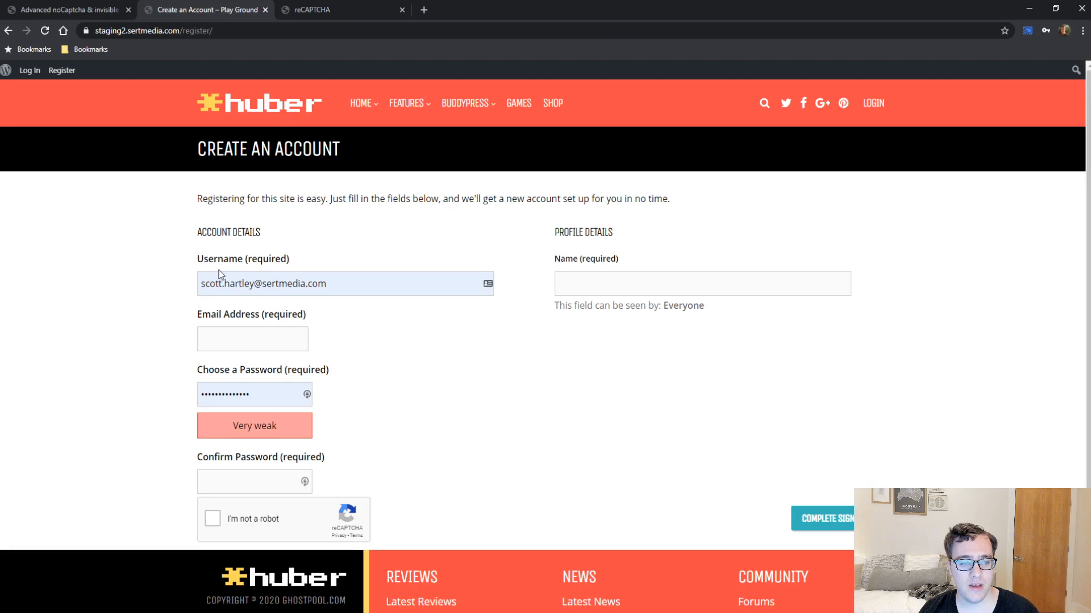
mouse_move(207, 534)
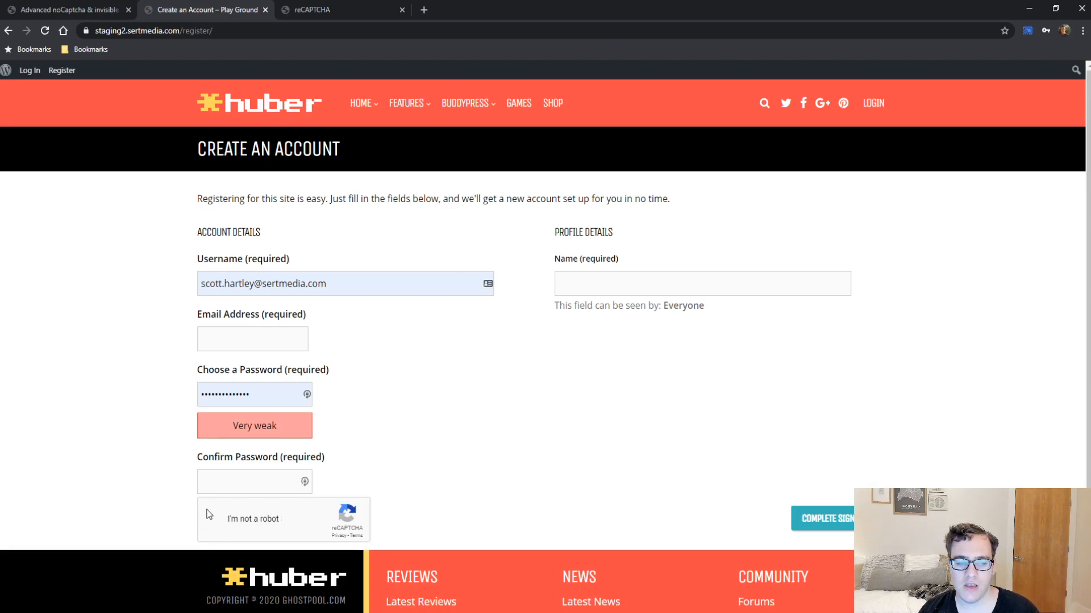
left_click(215, 519)
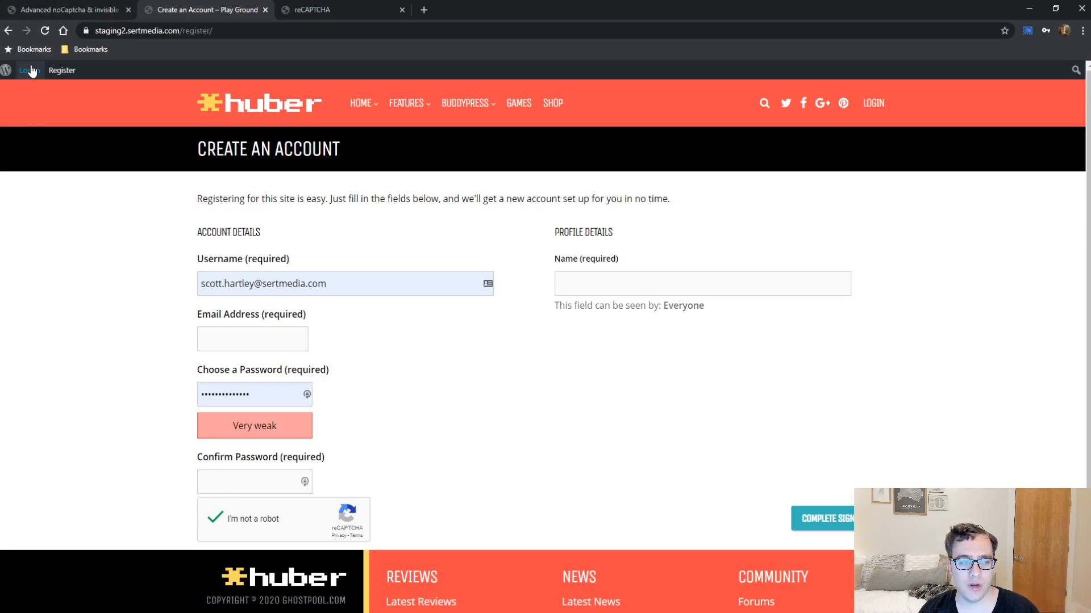
left_click(30, 70)
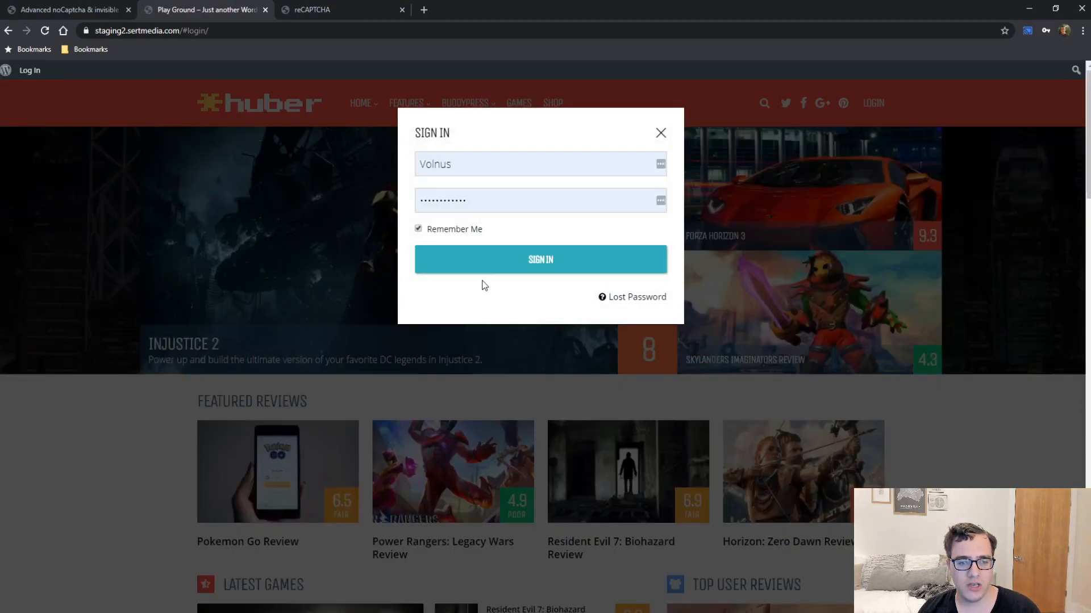
left_click(540, 259)
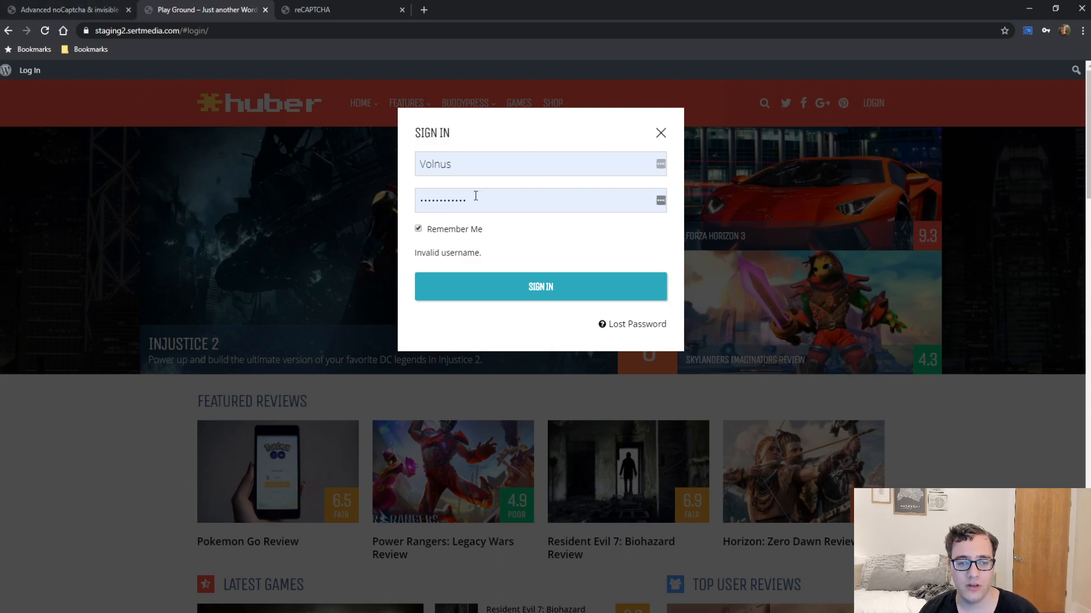
left_click(66, 10)
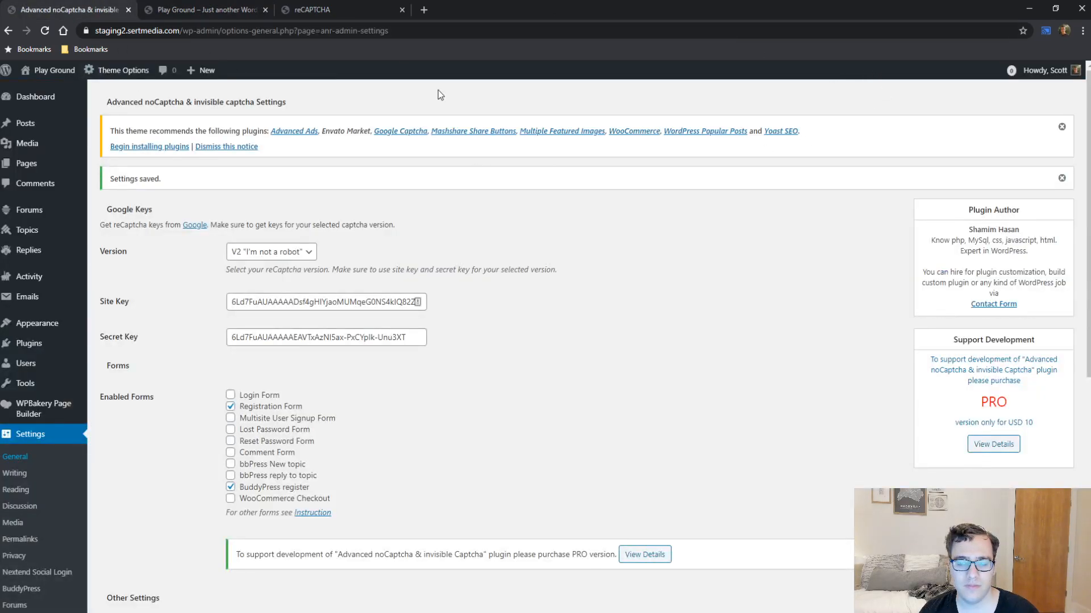
left_click(202, 10)
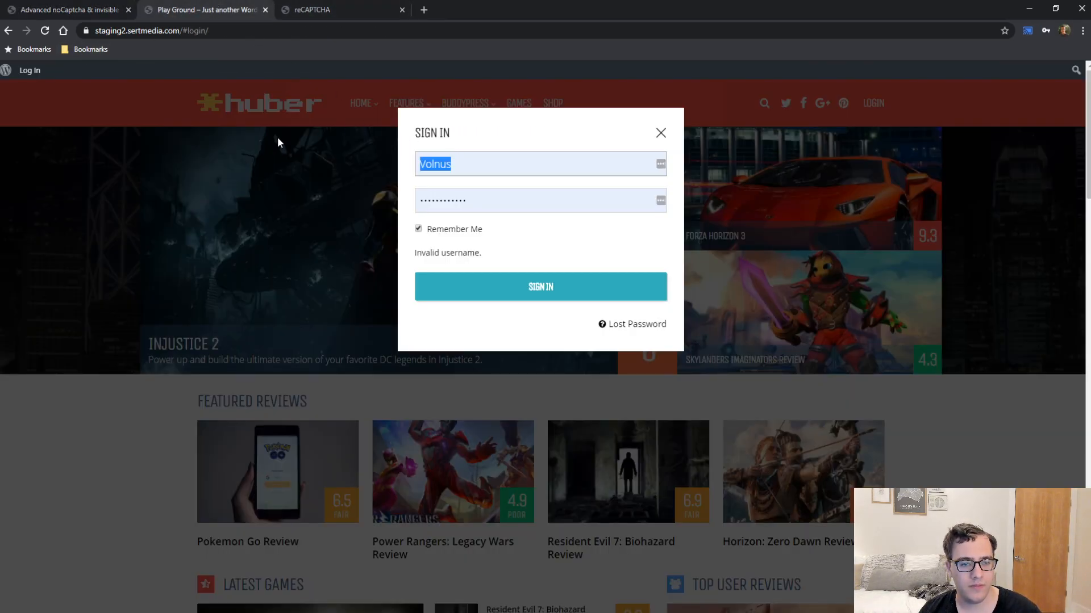
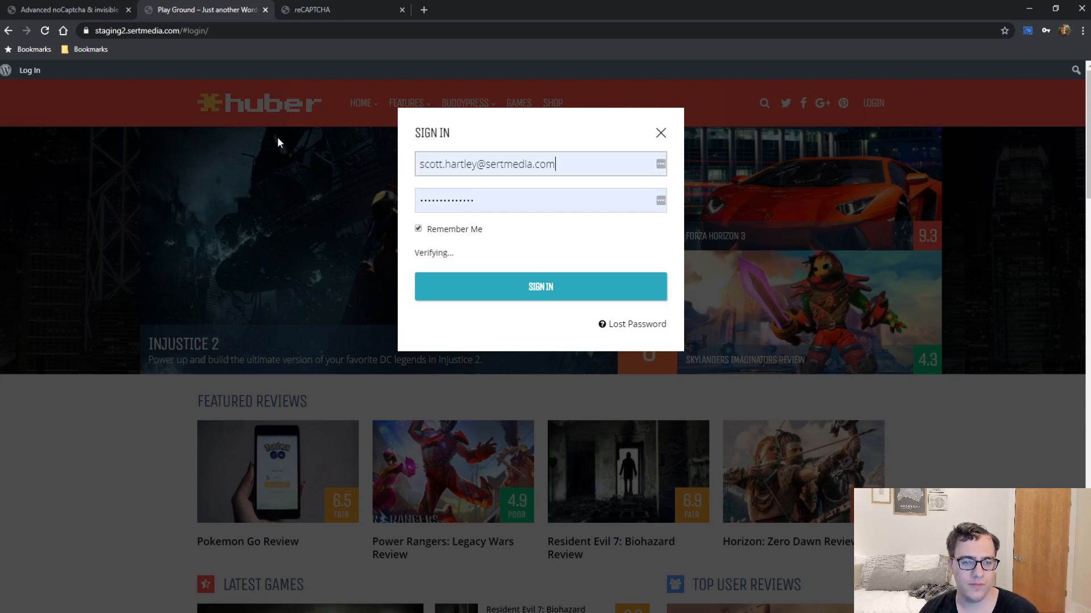
left_click(540, 286)
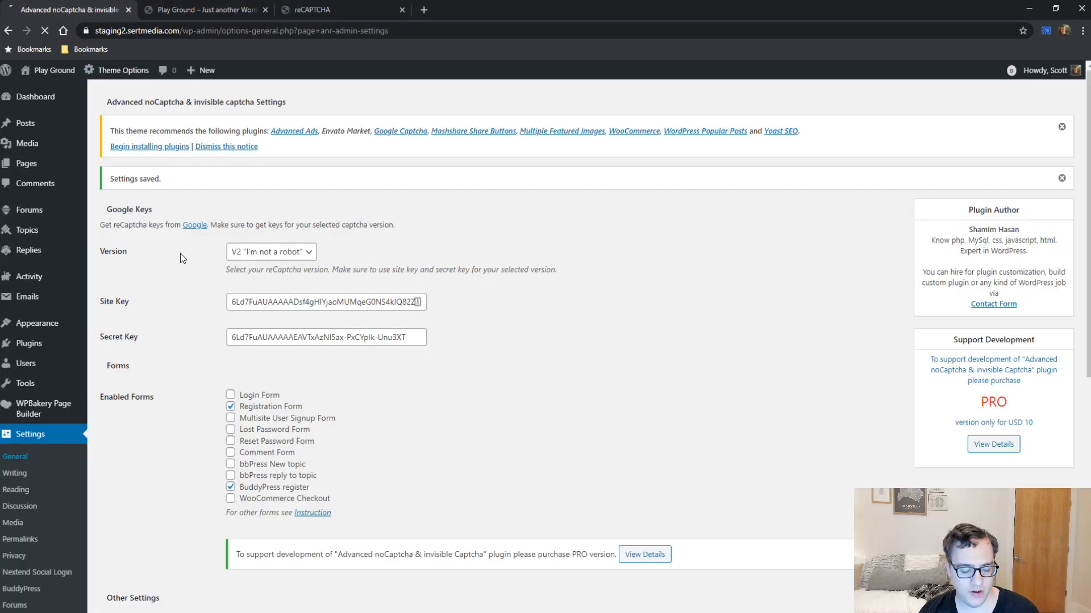
Step: Set the captcha to Compact size and Dark theme and save the settings
scroll("down", 3)
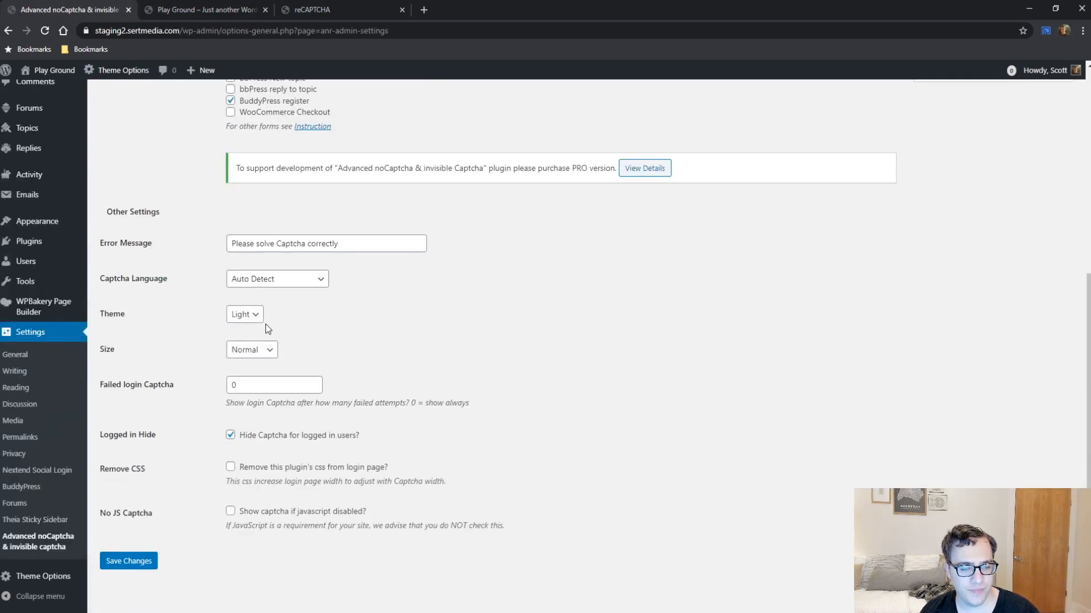
left_click(251, 349)
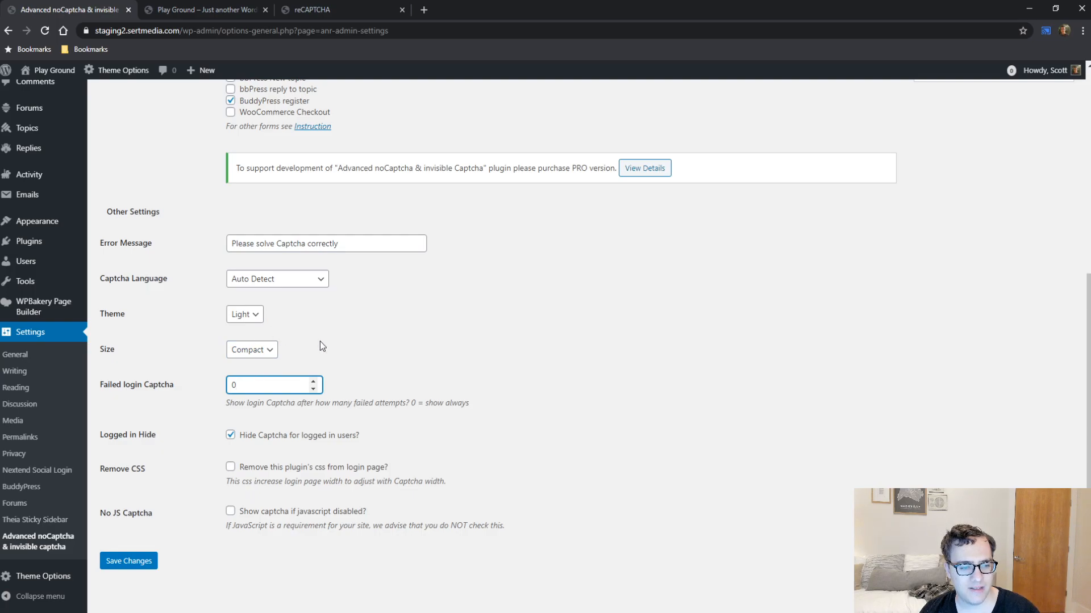
left_click(244, 313)
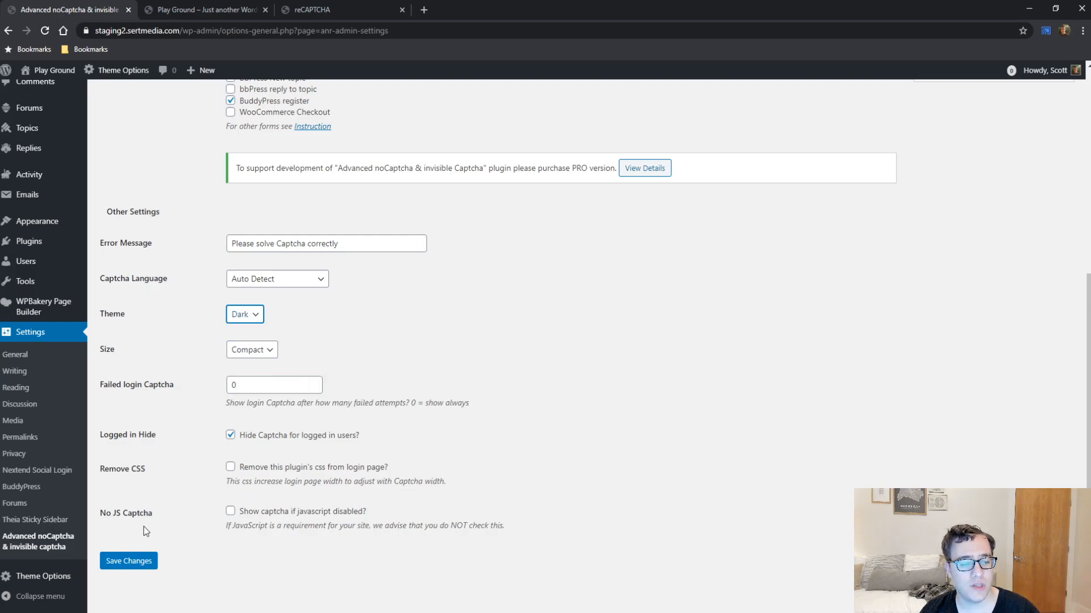
left_click(206, 11)
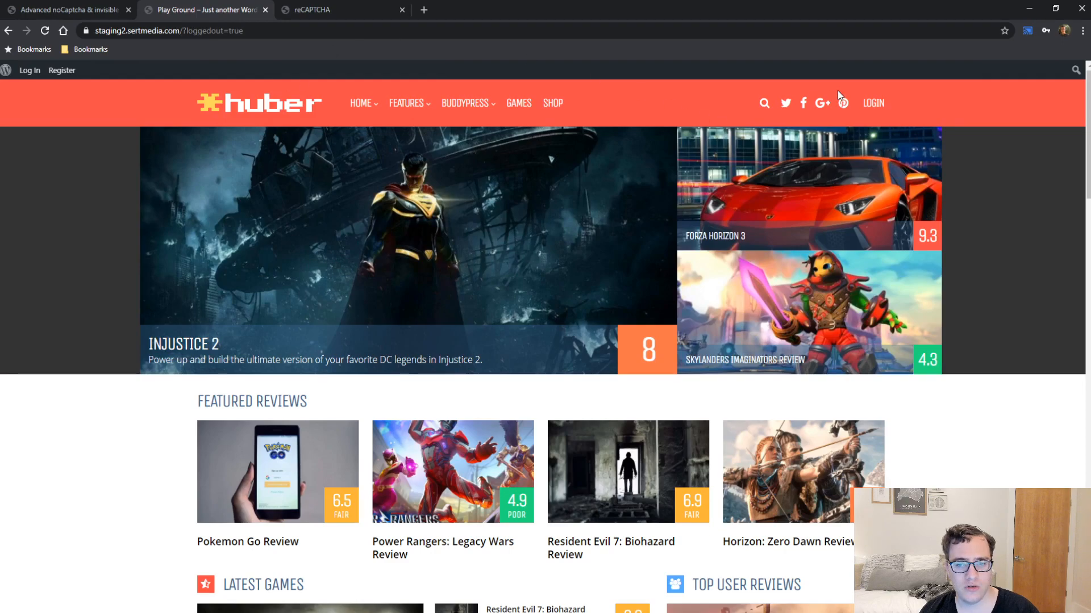
Step: Go from the header LOGIN popup to the Create an Account page with its reCAPTCHA checkbox
left_click(873, 103)
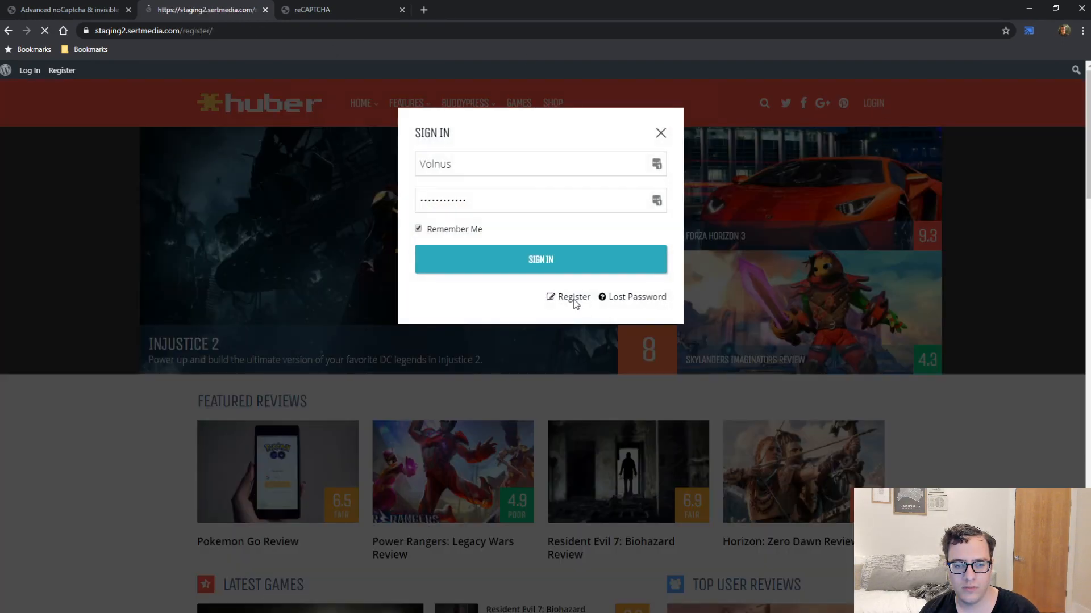
left_click(573, 297)
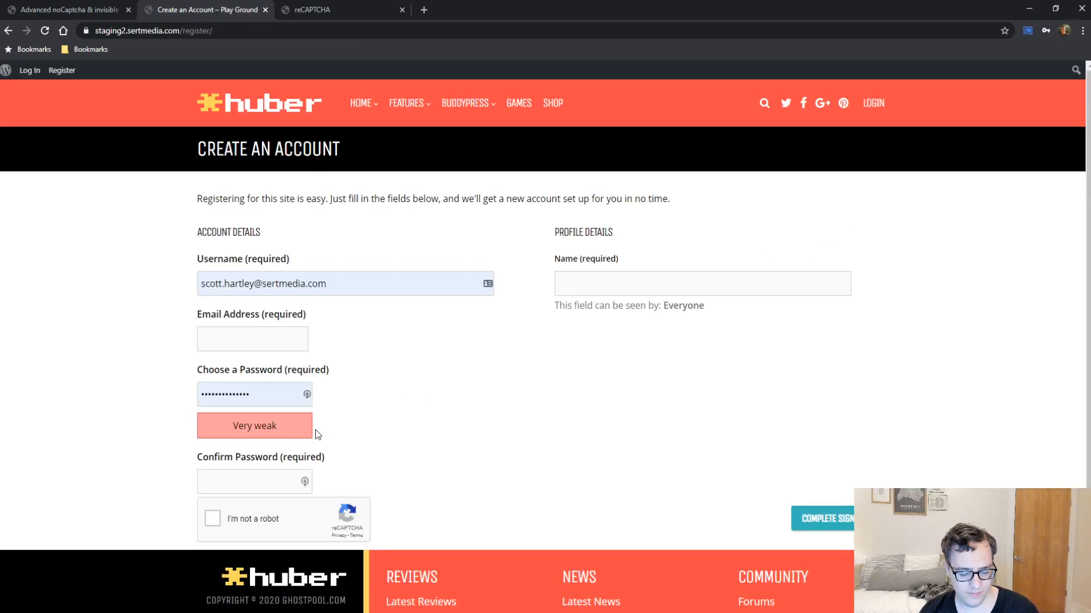